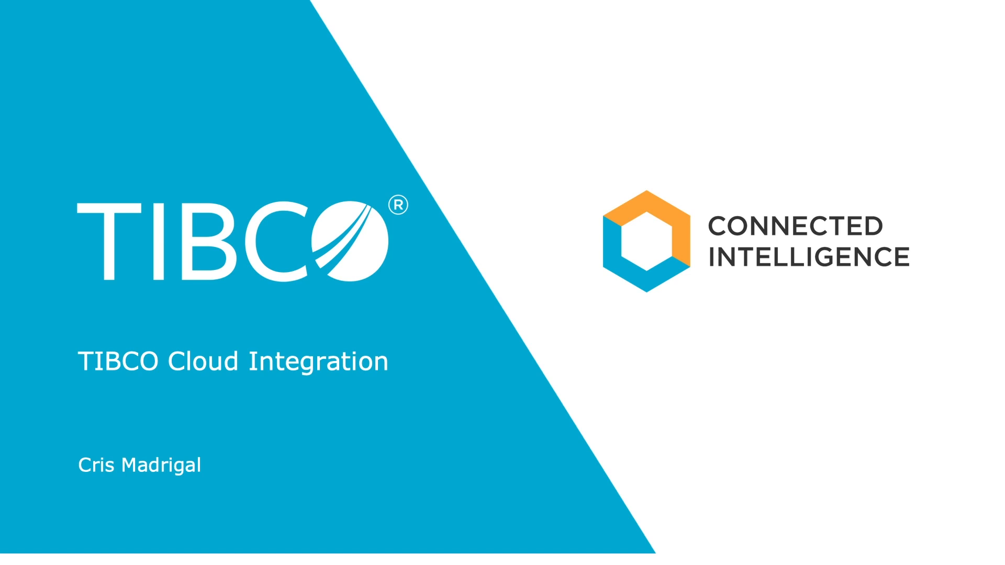
Step: Advance from the title slide to the TIBCO Cloud Integration overview slide
key("Right")
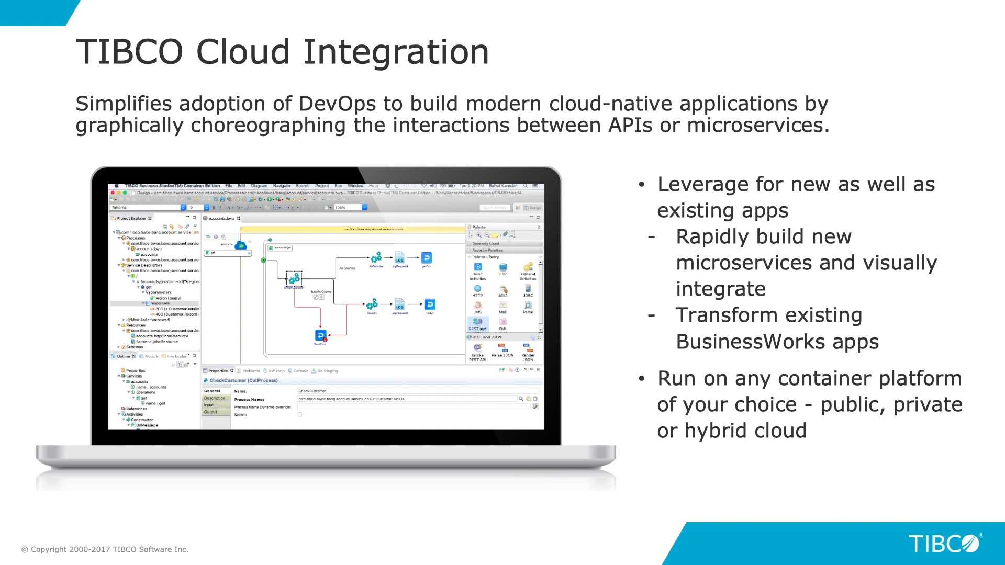
key("right")
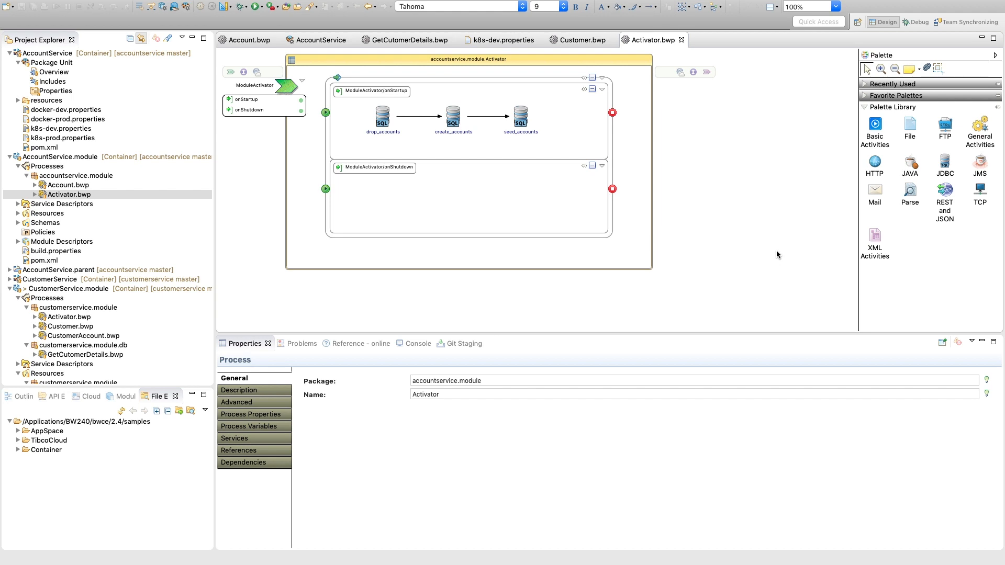
mouse_move(108, 38)
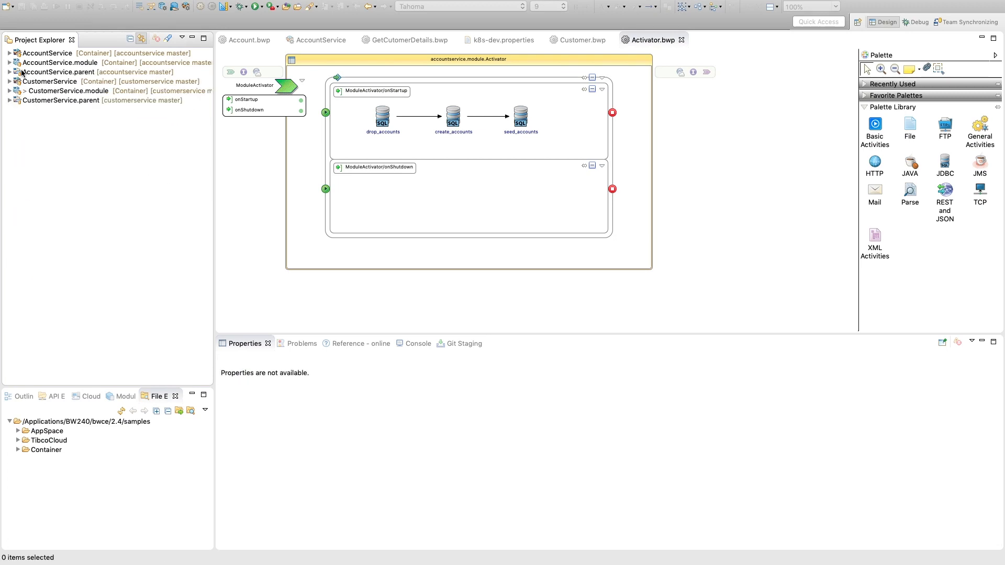
mouse_move(43, 91)
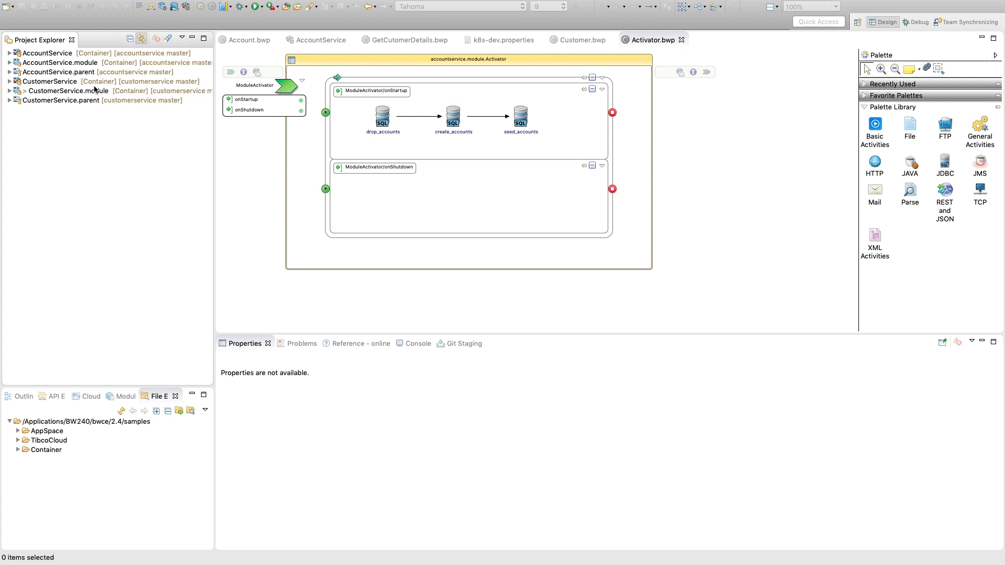
mouse_move(32, 85)
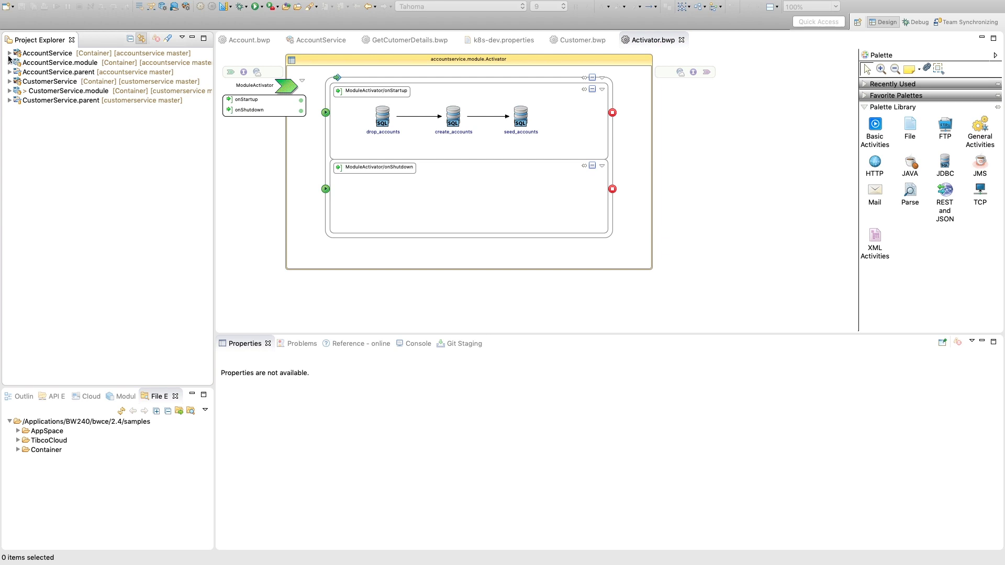
Step: Expand AccountService.module in the Project Explorer to list its Account and Activator processes
left_click(11, 61)
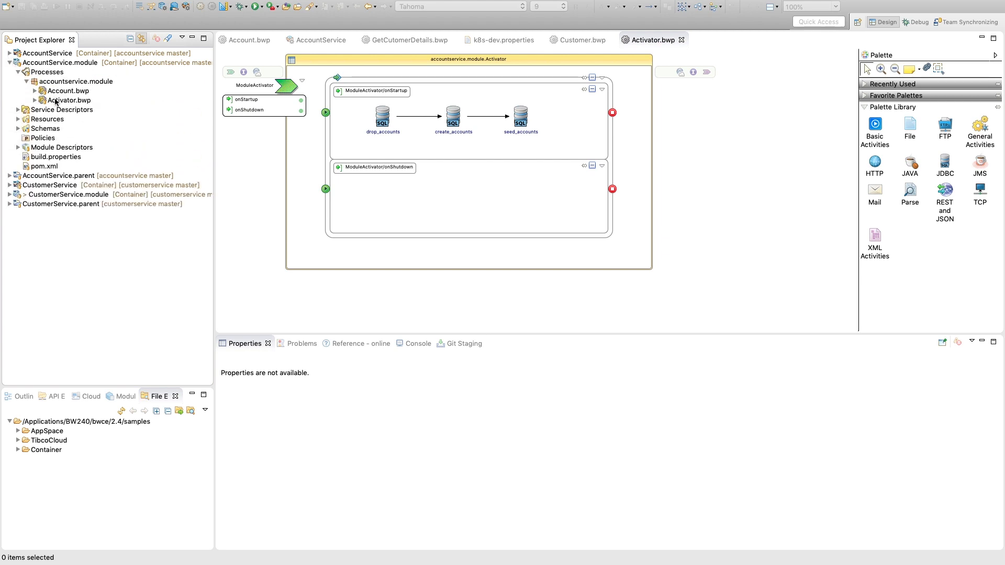
mouse_move(66, 100)
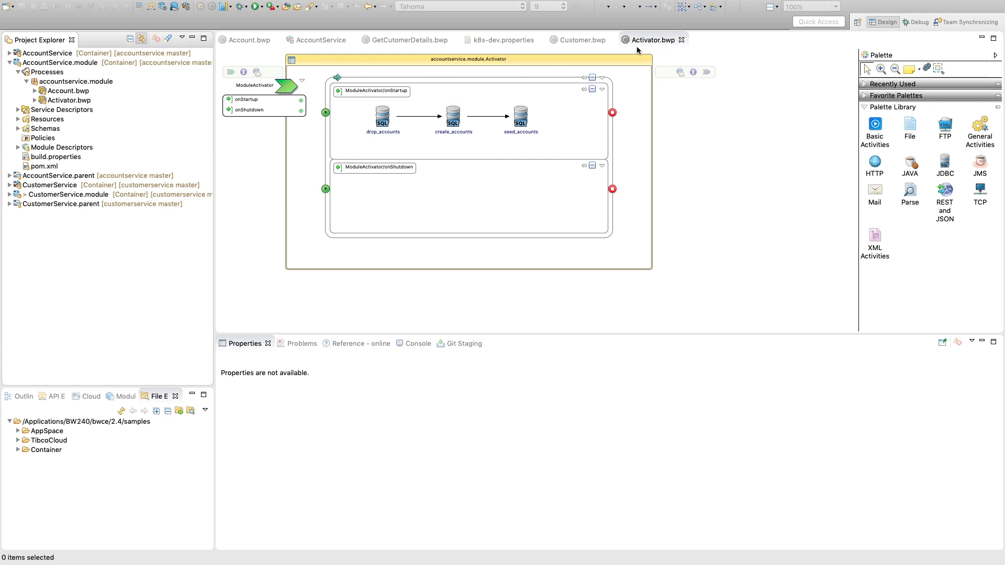
mouse_move(476, 122)
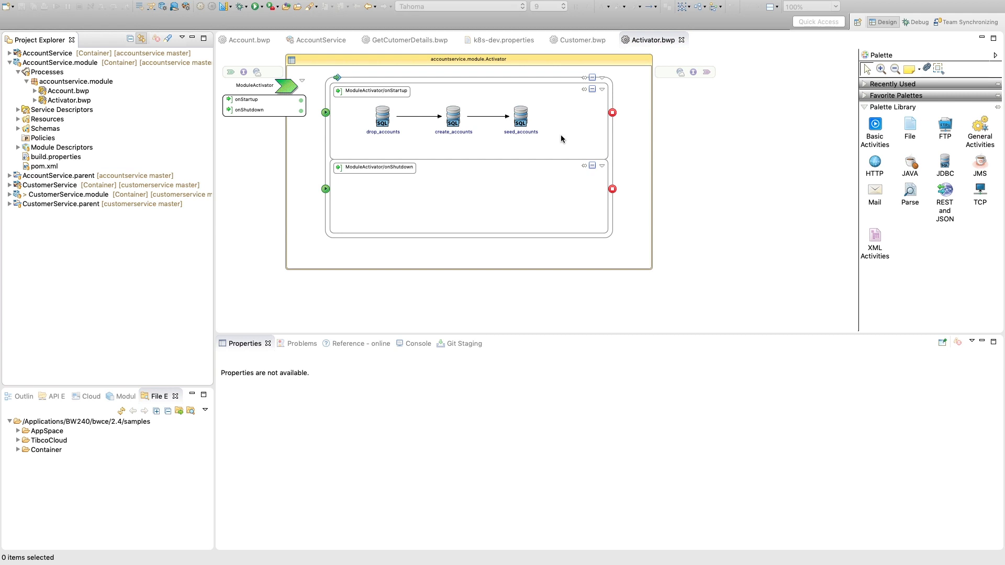
mouse_move(539, 148)
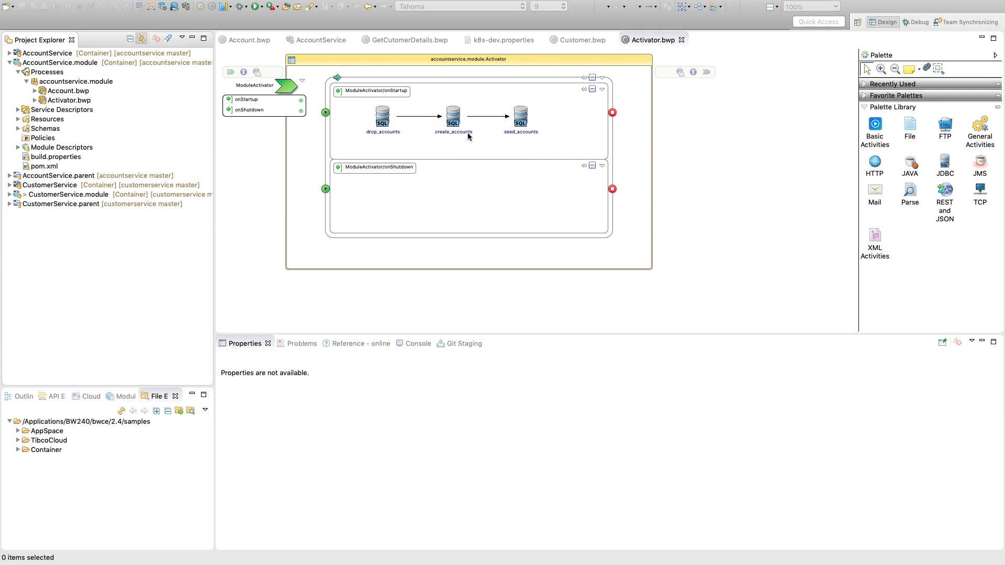
mouse_move(381, 132)
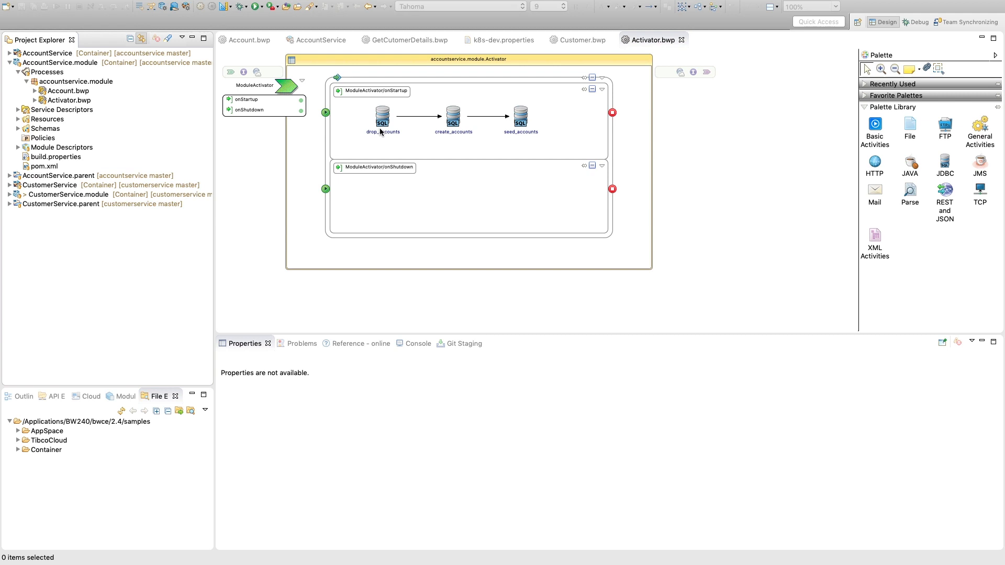
mouse_move(443, 117)
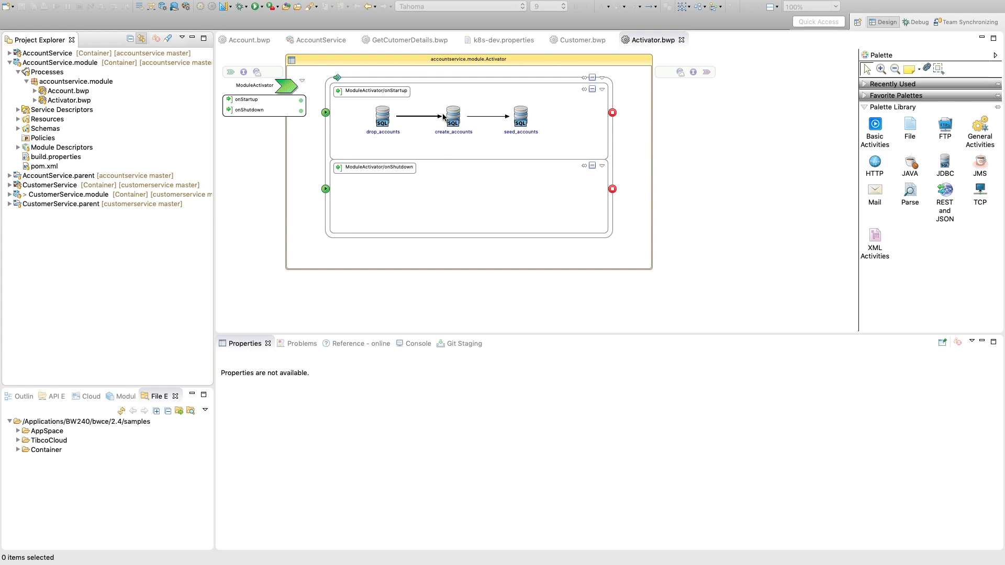
mouse_move(578, 119)
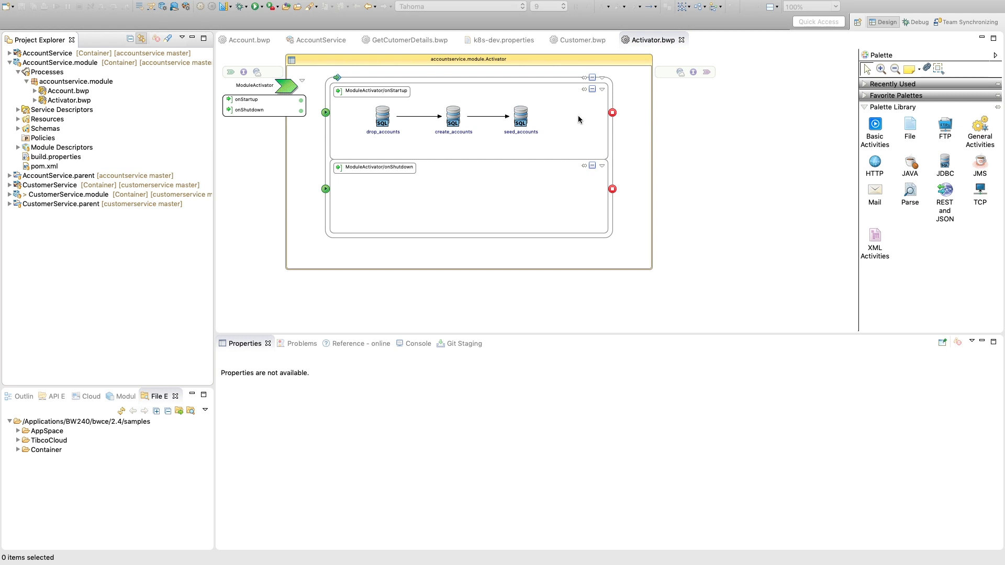
Step: Show the Account process diagram with its JDBCQuery feeding the getOut response
left_click(247, 40)
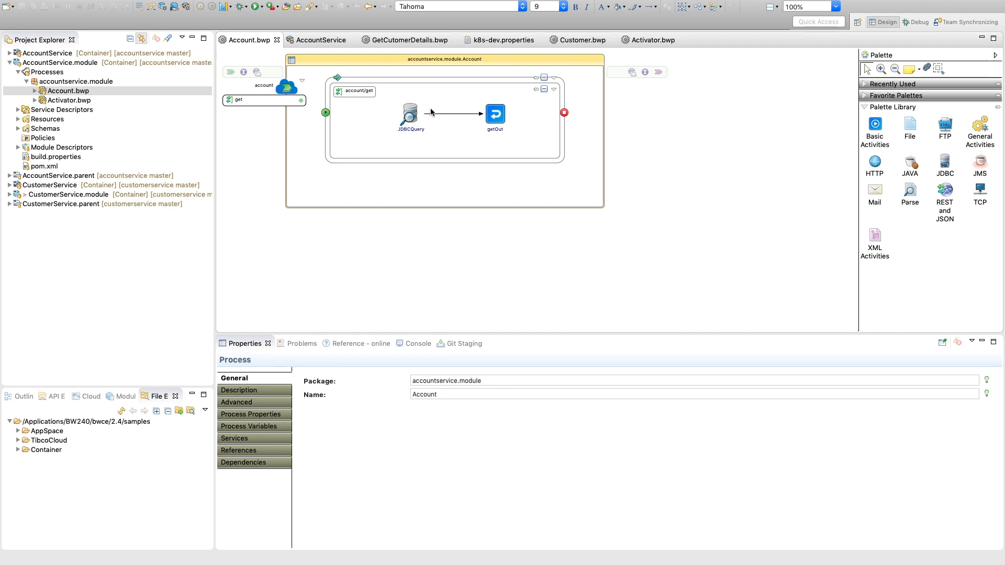
mouse_move(540, 115)
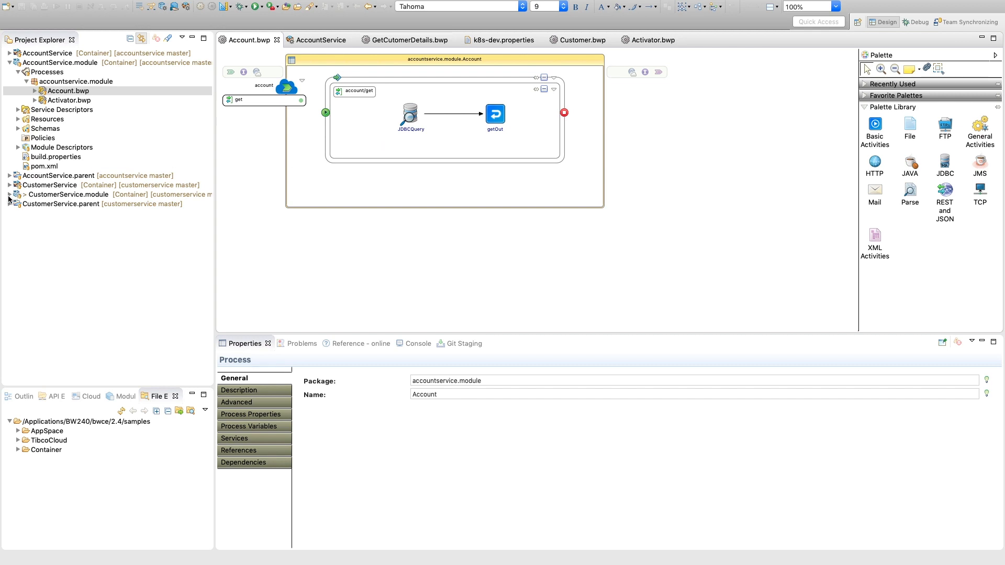
Step: Expand CustomerService.module and view its Activator and Customer processes, where get calls GetCustomerDetails
left_click(11, 186)
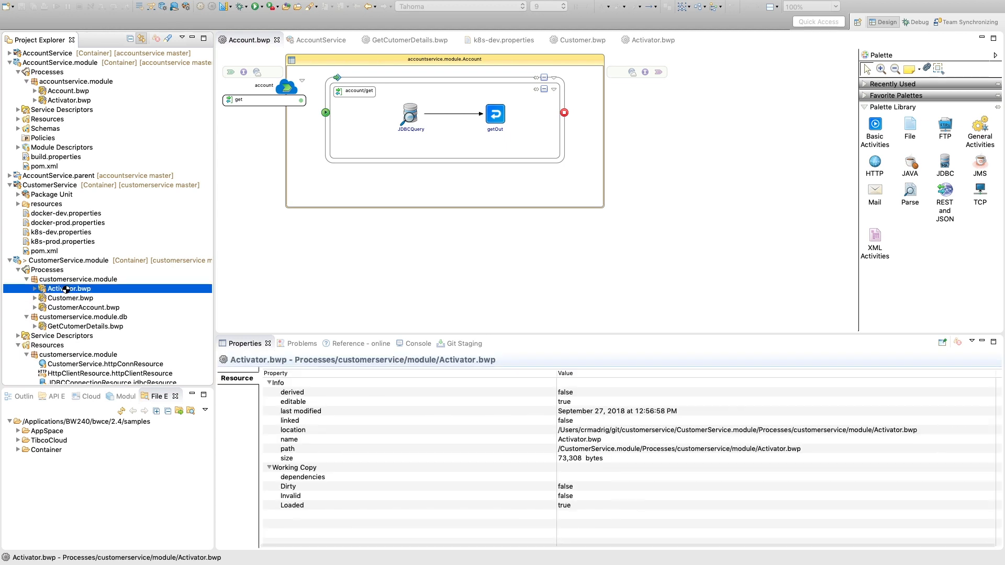
double_click(67, 289)
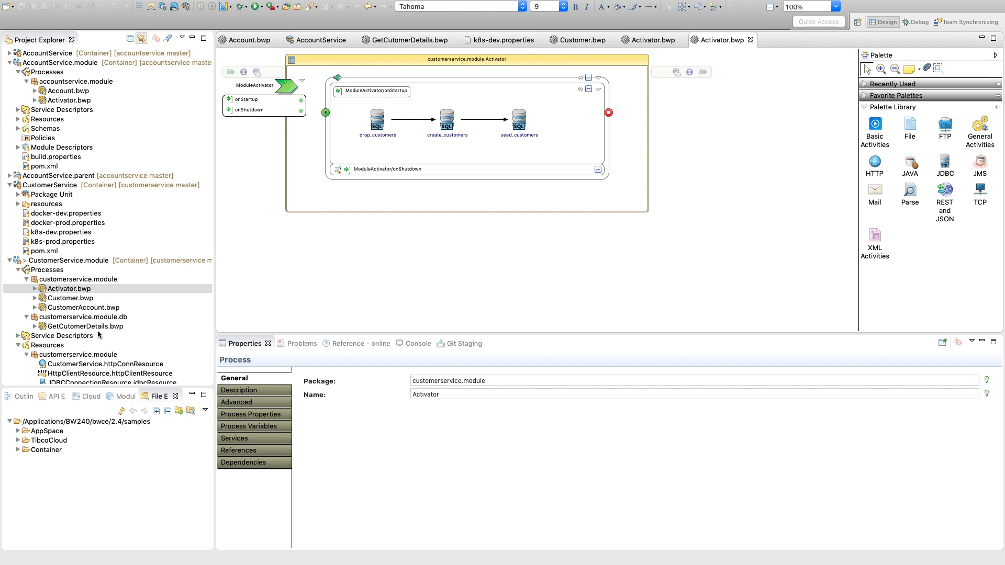
mouse_move(77, 310)
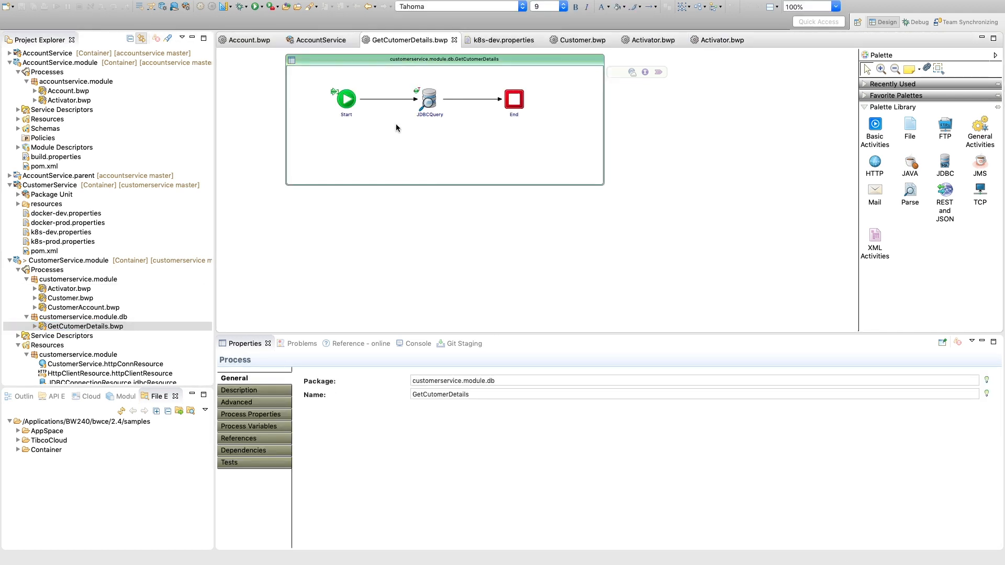
left_click(582, 40)
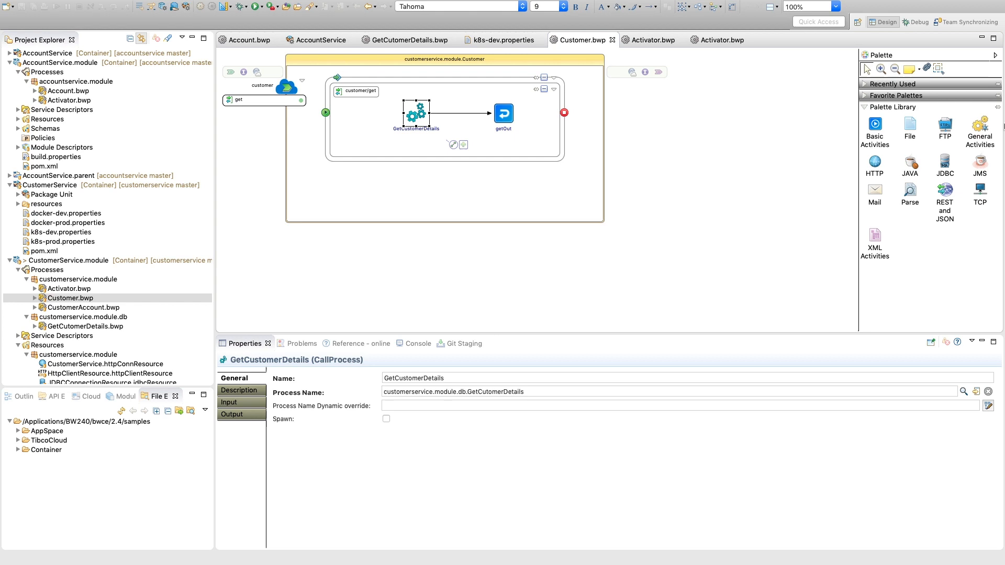
Step: Show the Basic Activities palette group with its loop and scope activities
left_click(874, 125)
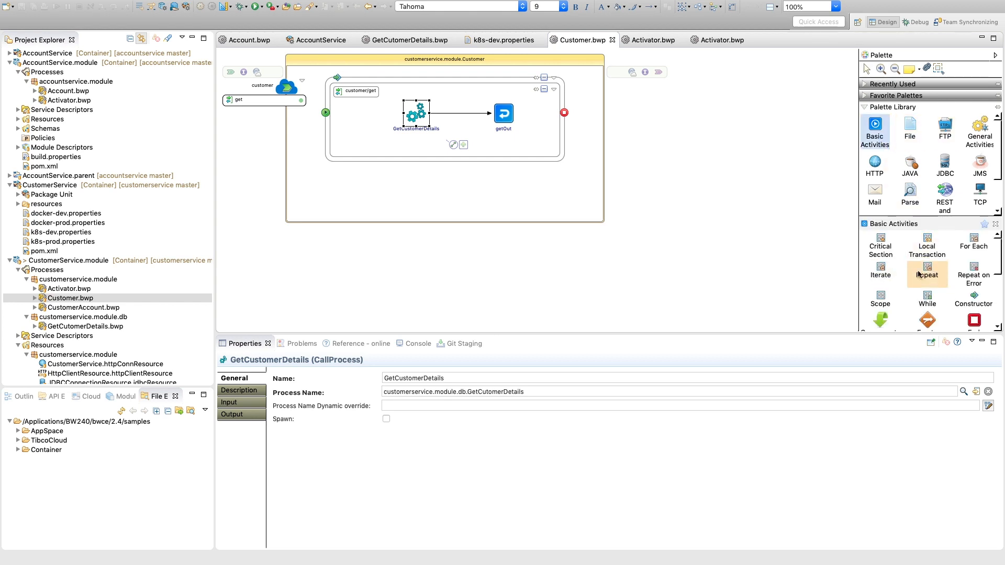
mouse_move(973, 270)
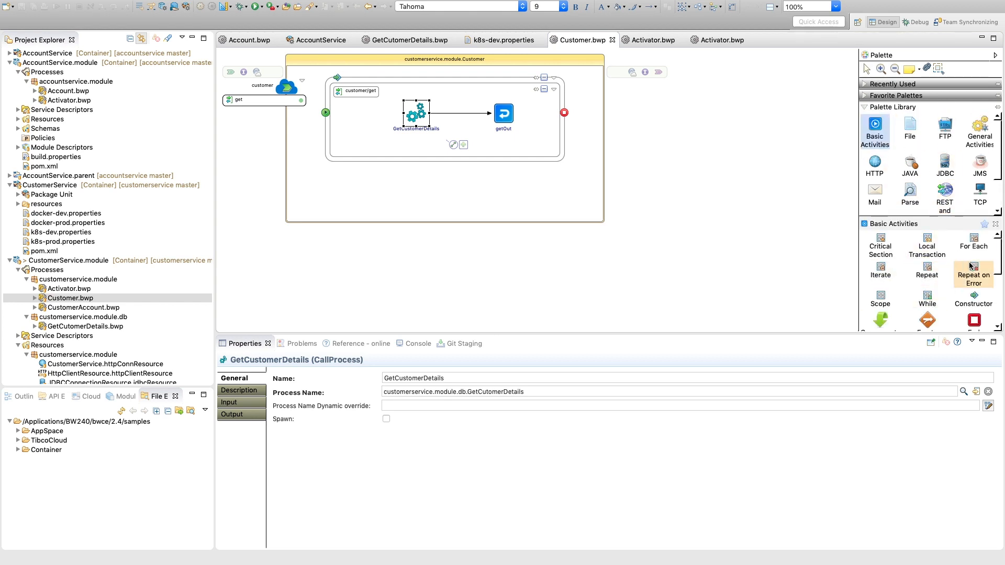
mouse_move(910, 132)
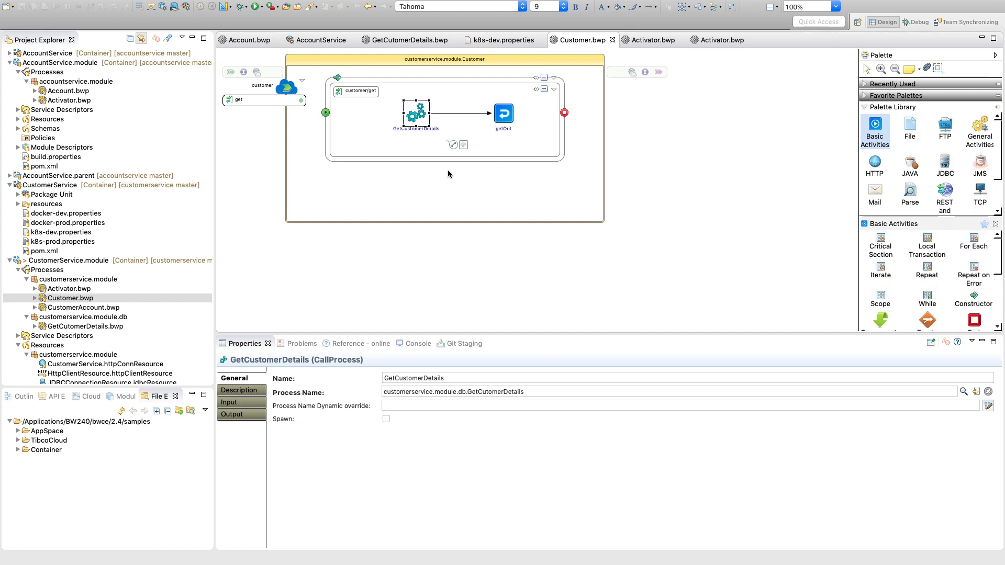
mouse_move(457, 197)
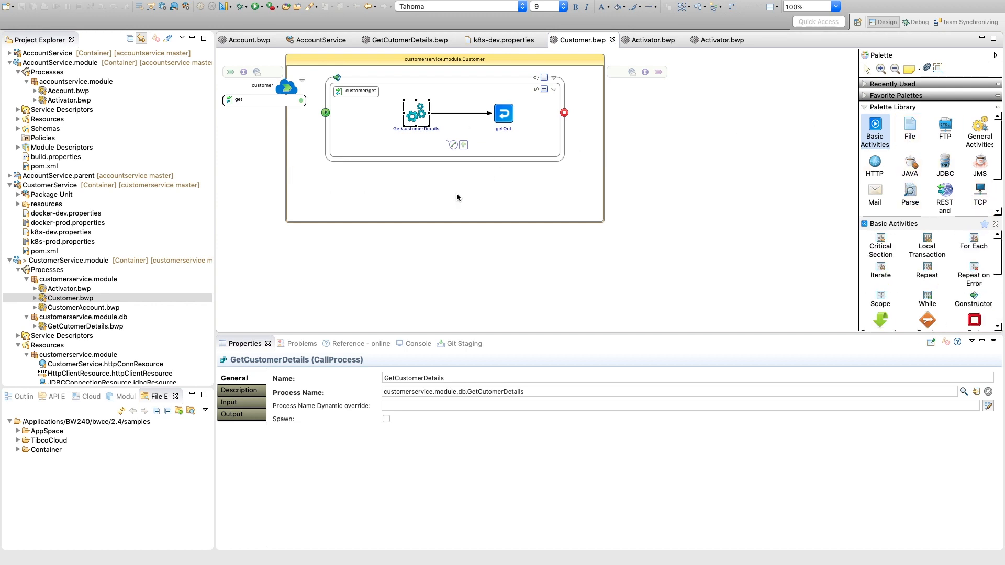
mouse_move(728, 190)
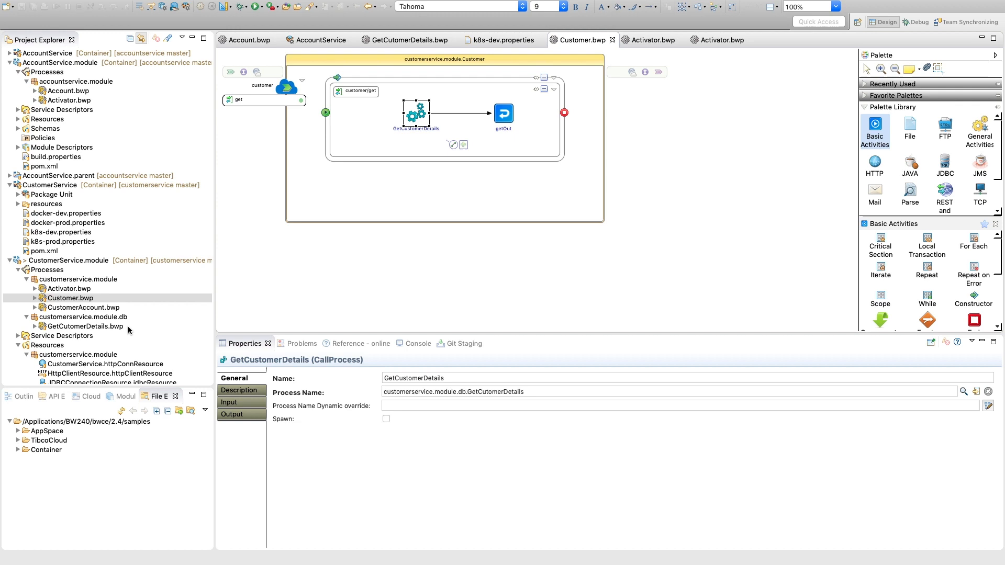
mouse_move(124, 326)
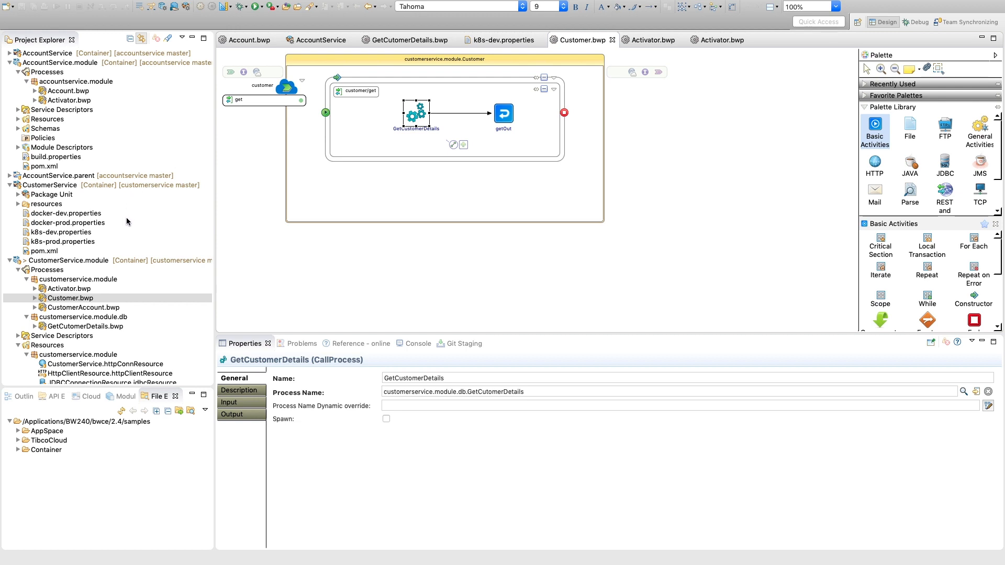
mouse_move(105, 235)
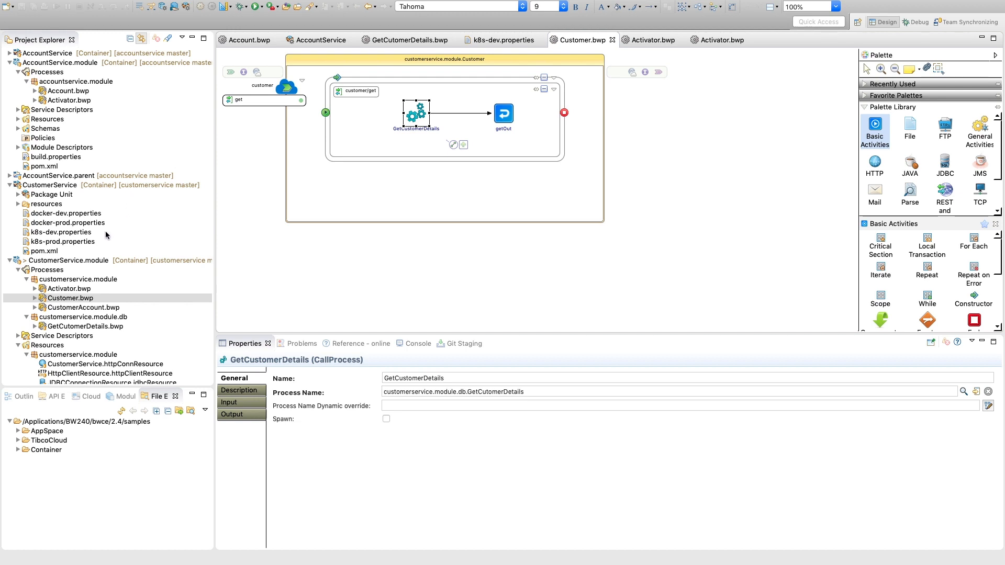
mouse_move(98, 241)
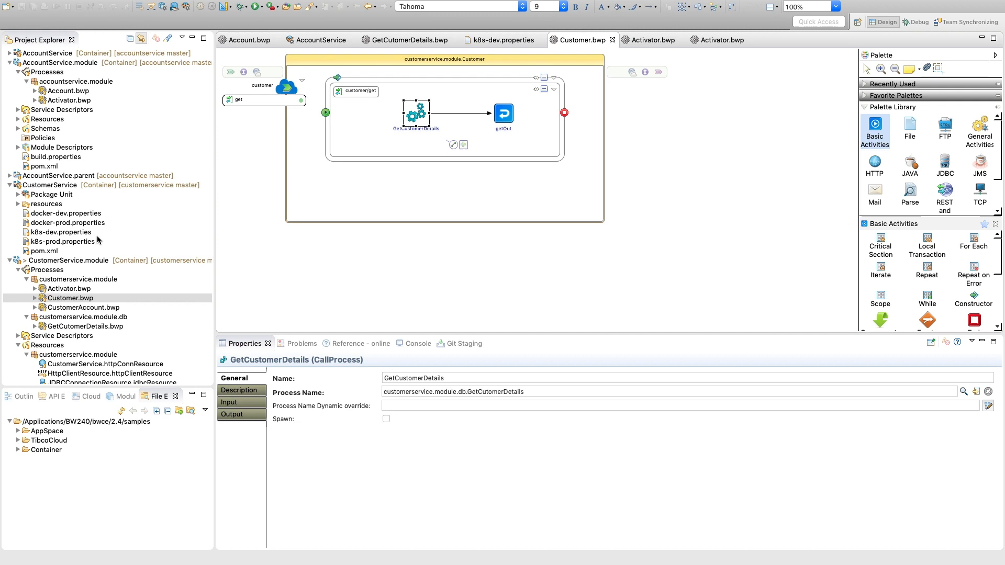
mouse_move(130, 213)
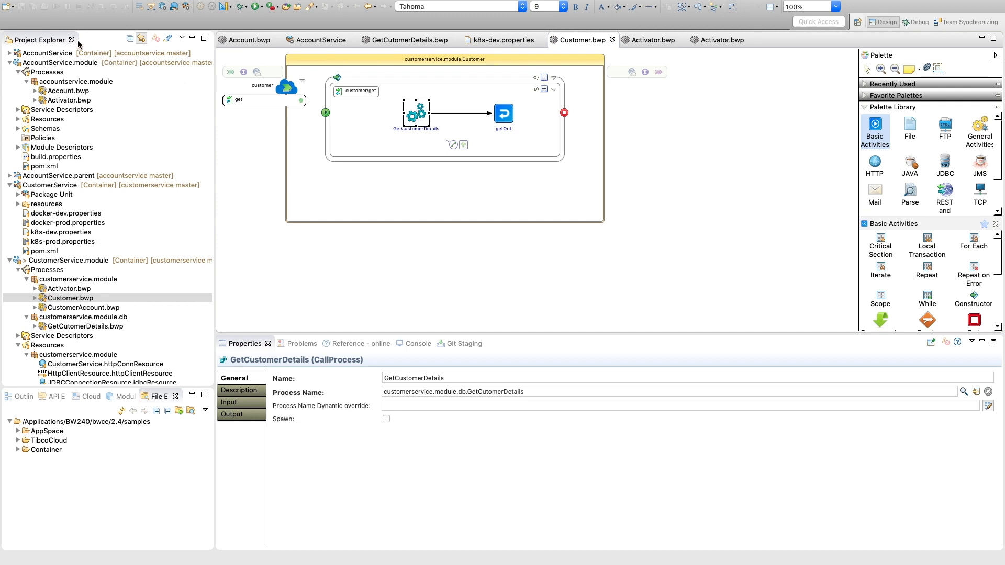
right_click(46, 53)
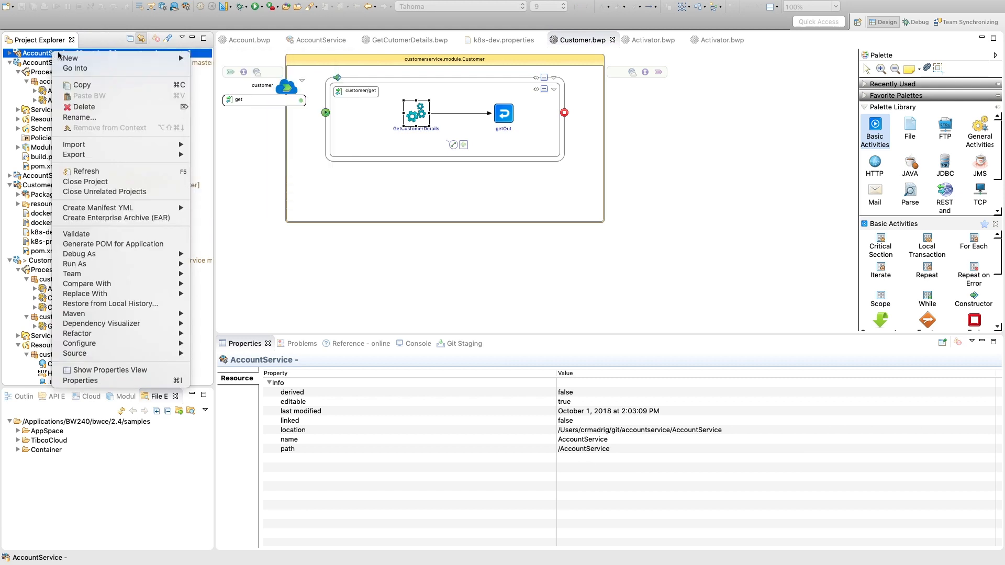
mouse_move(161, 245)
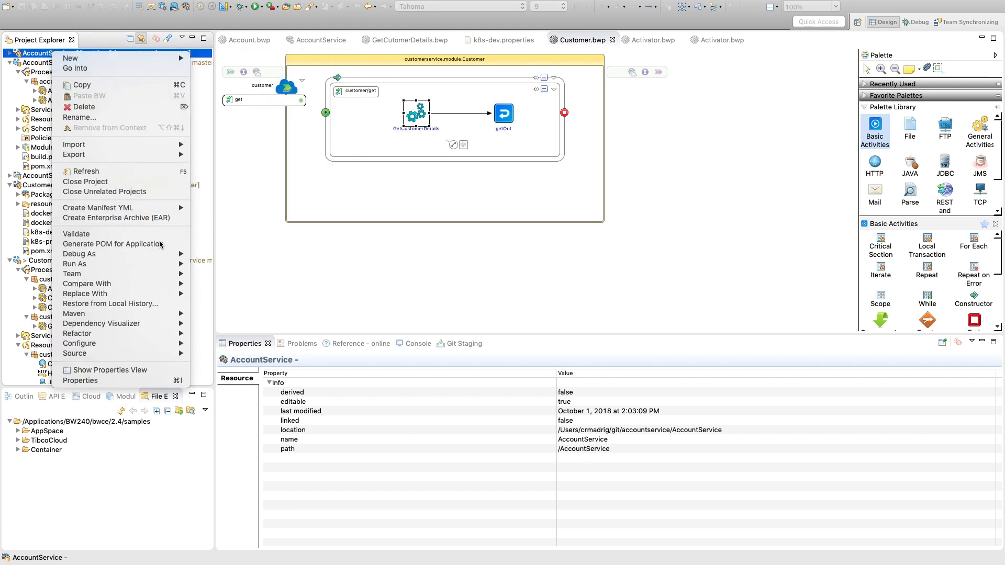
mouse_move(113, 243)
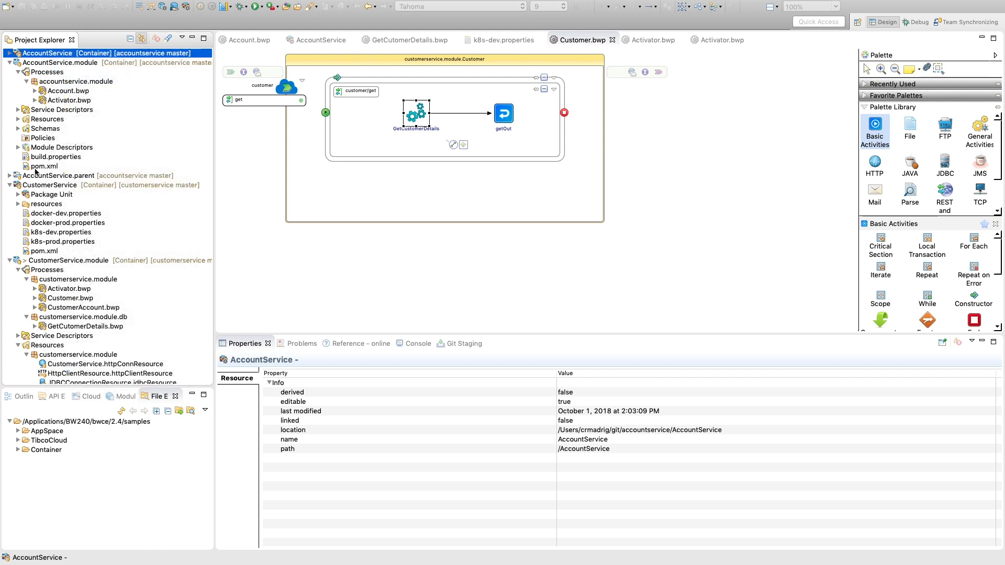
mouse_move(62, 245)
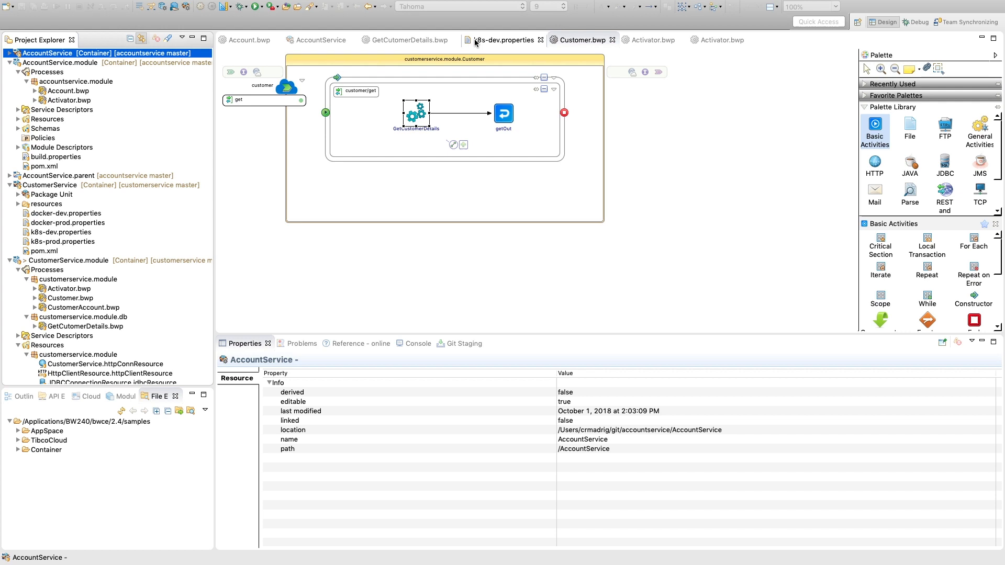
Step: View AccountService's k8s-dev.properties listing the fabric8 Kubernetes deployment settings
left_click(505, 39)
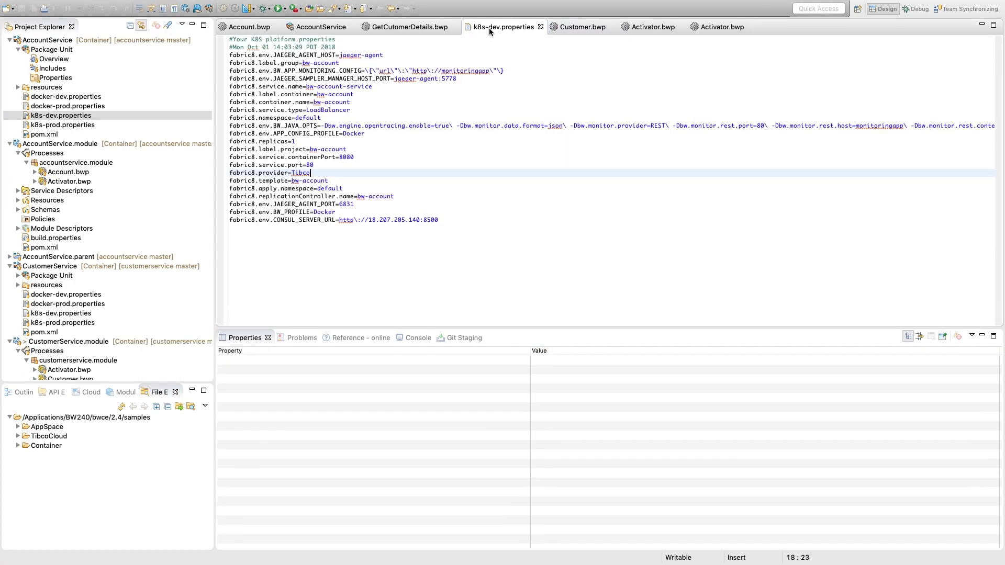
mouse_move(519, 162)
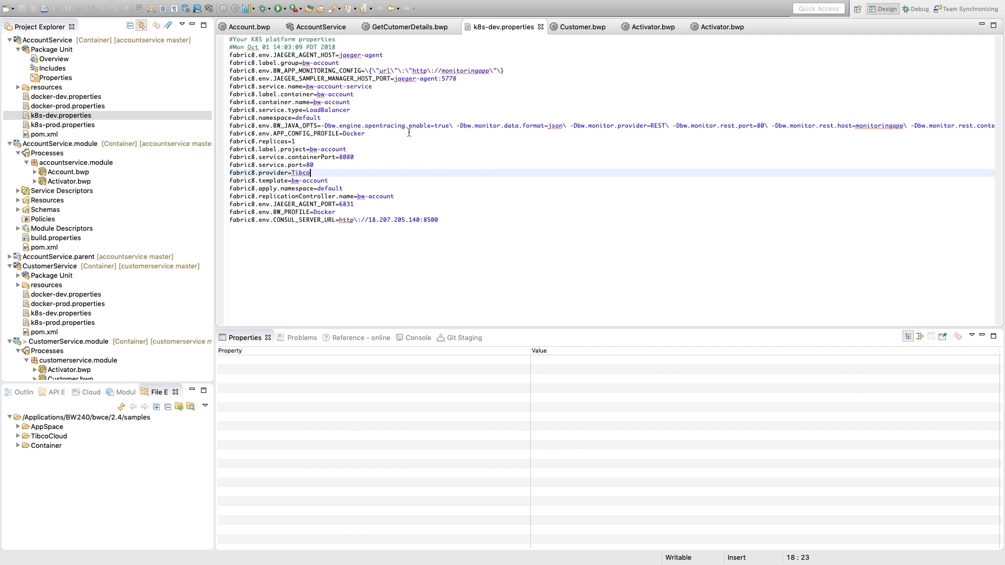
mouse_move(347, 164)
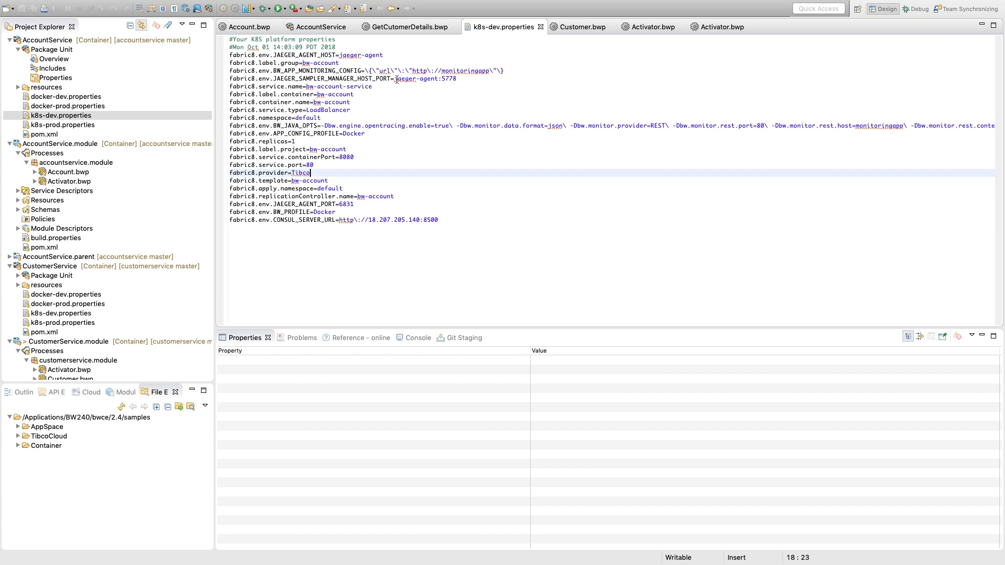
mouse_move(478, 182)
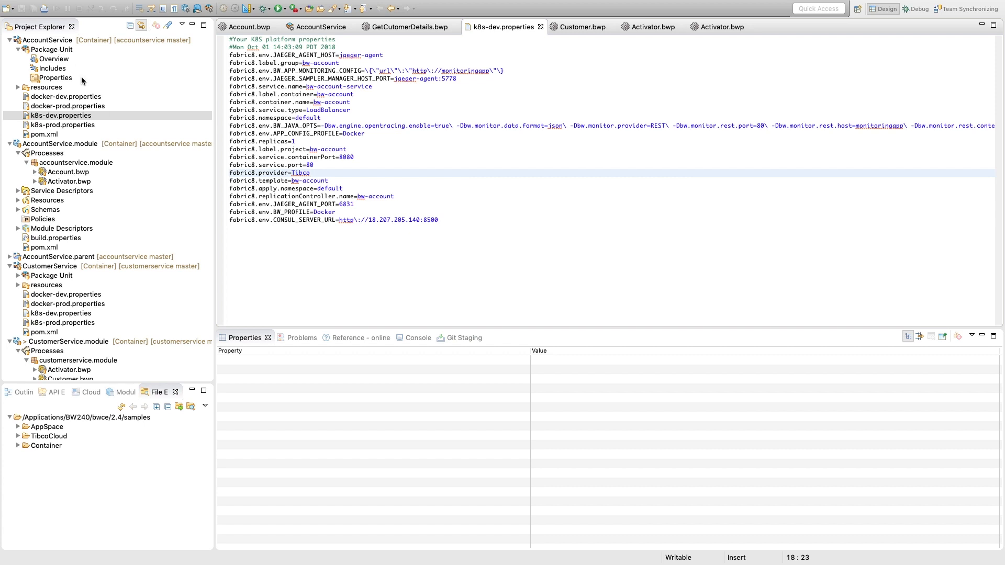
mouse_move(170, 205)
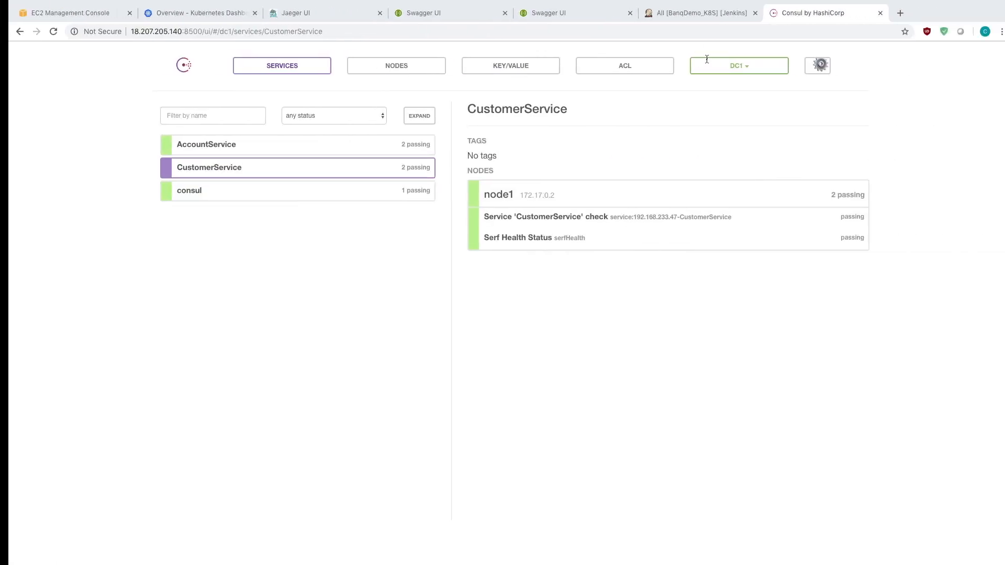
Step: Switch to Jenkins and view the CustomerService pipeline's six passing stages and SonarQube gate
left_click(699, 13)
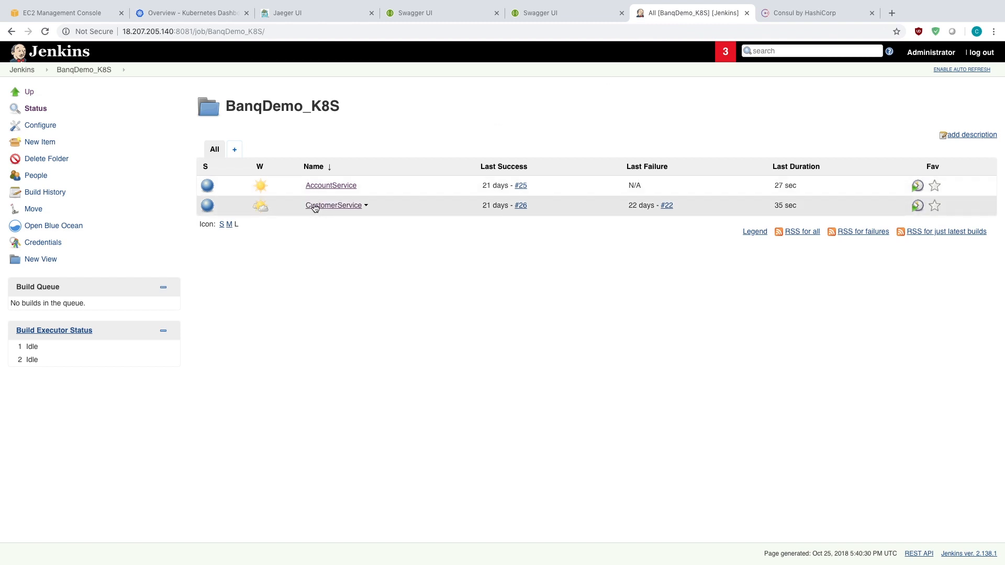
left_click(332, 205)
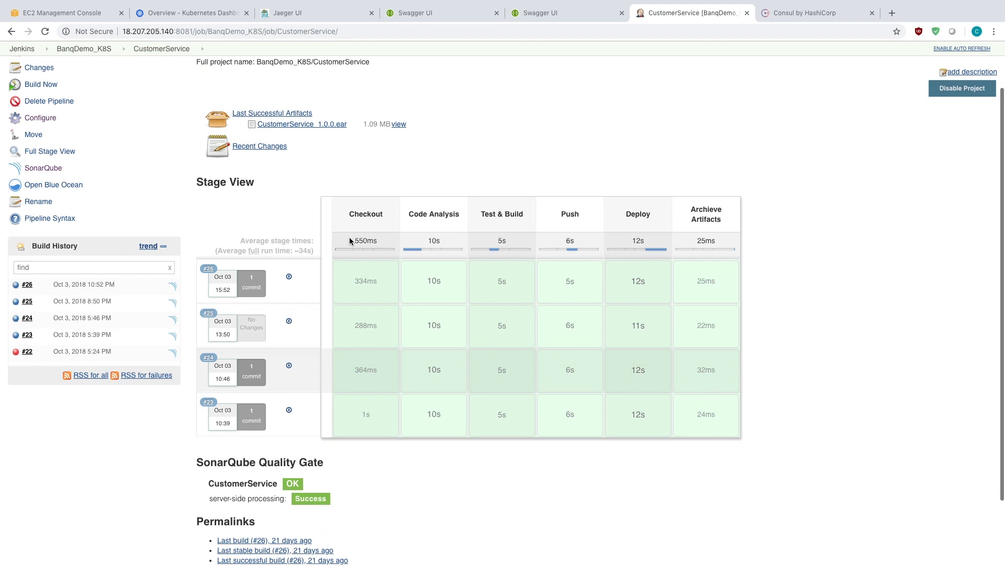
mouse_move(623, 173)
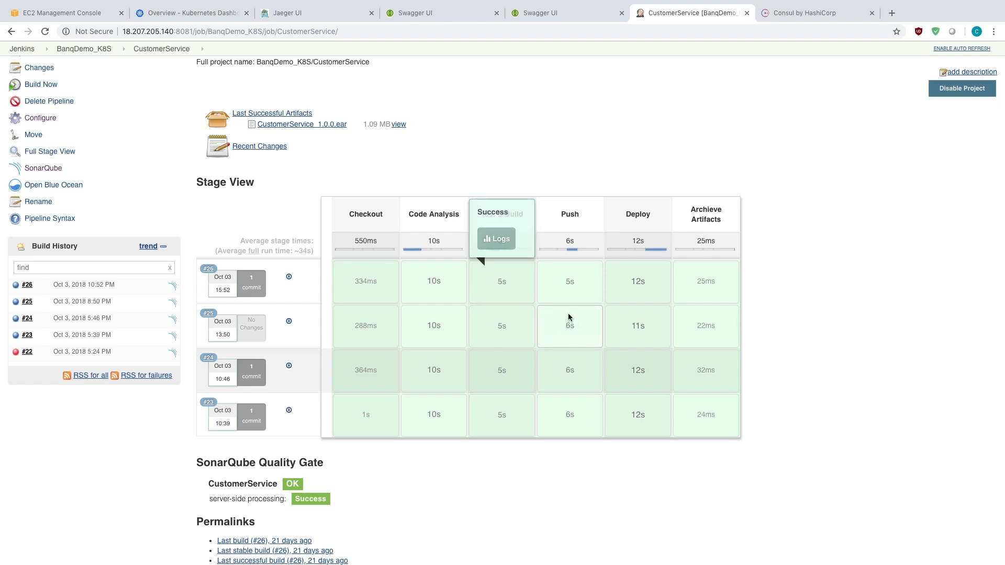
mouse_move(422, 150)
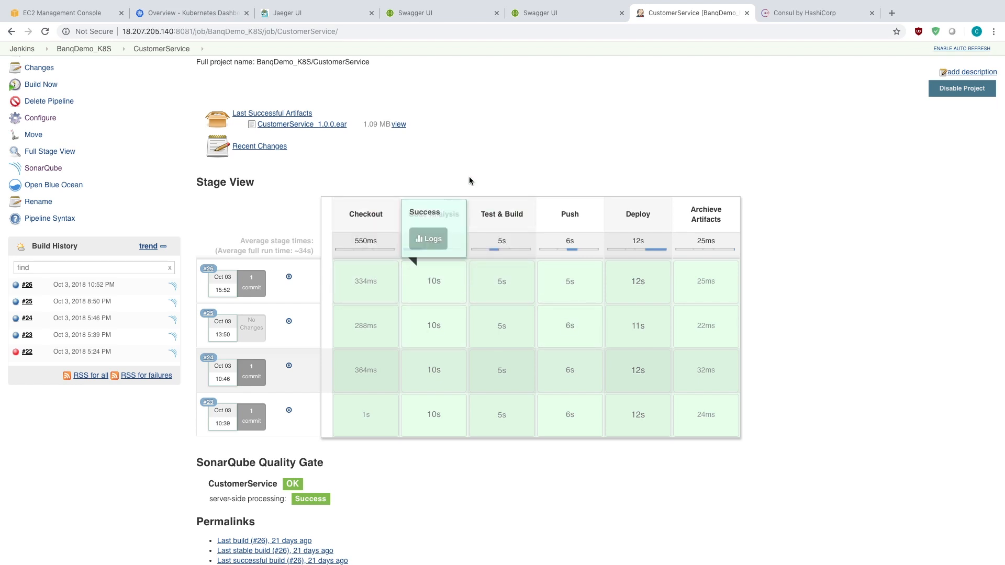
mouse_move(502, 263)
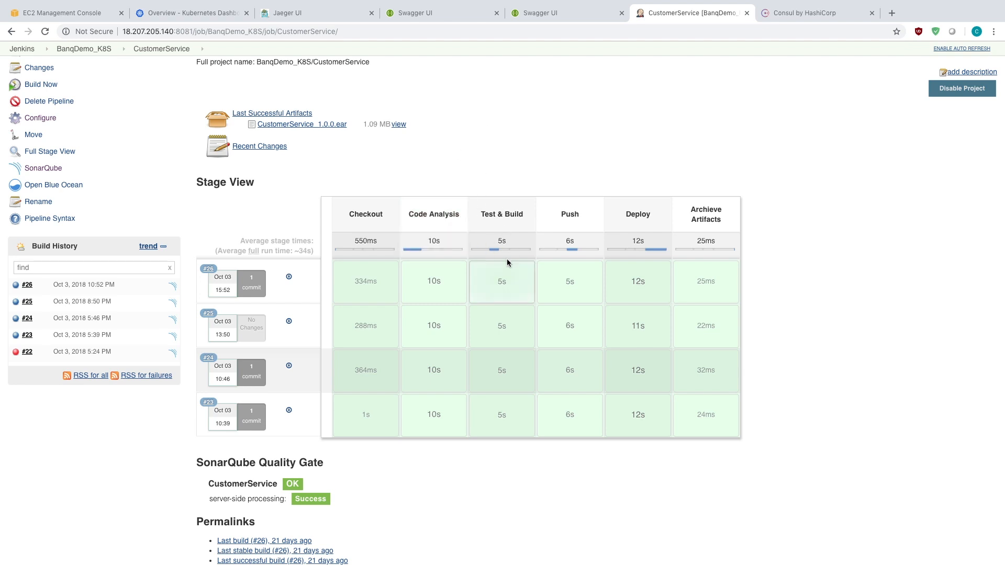
mouse_move(501, 215)
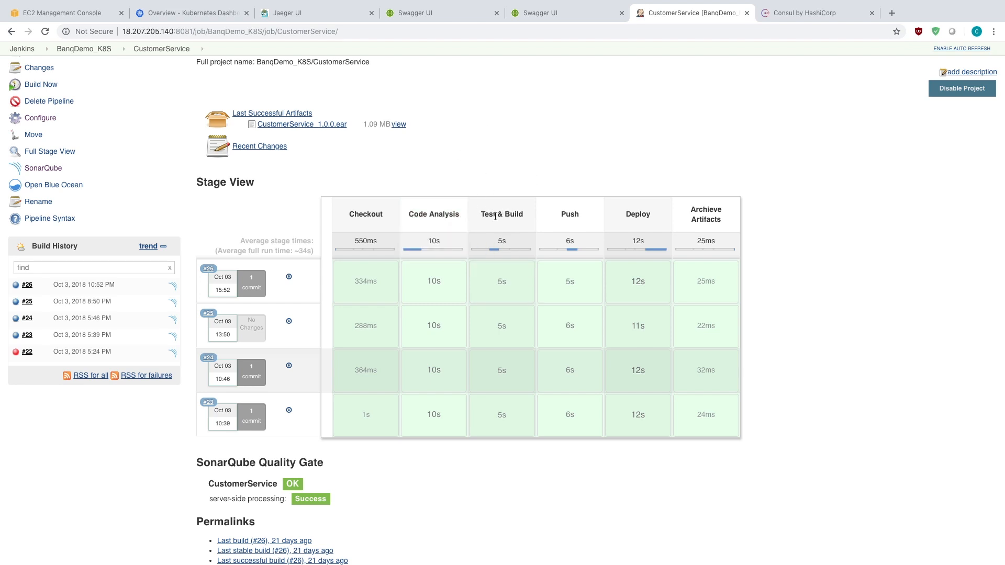
mouse_move(512, 221)
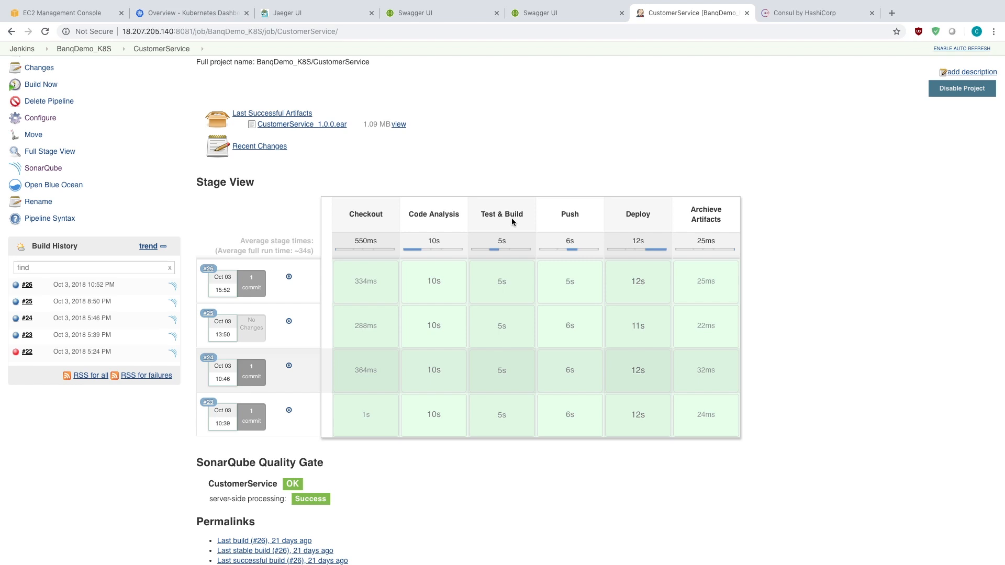
mouse_move(574, 211)
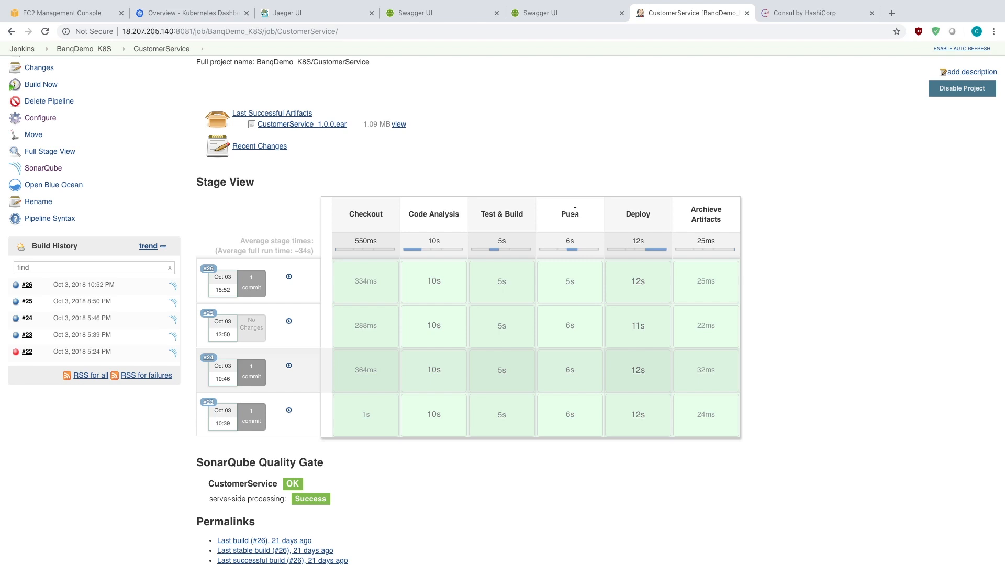
mouse_move(638, 214)
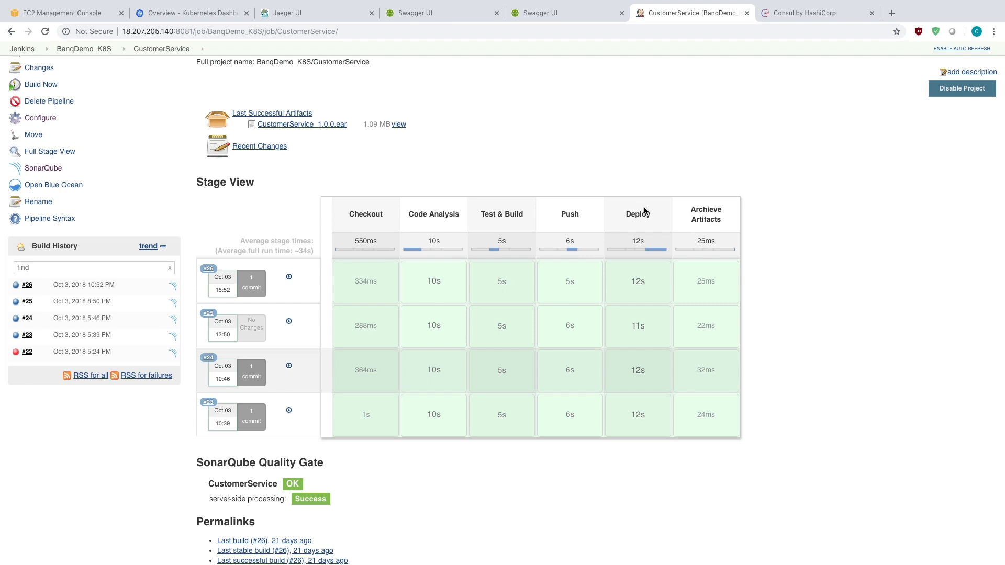
mouse_move(718, 209)
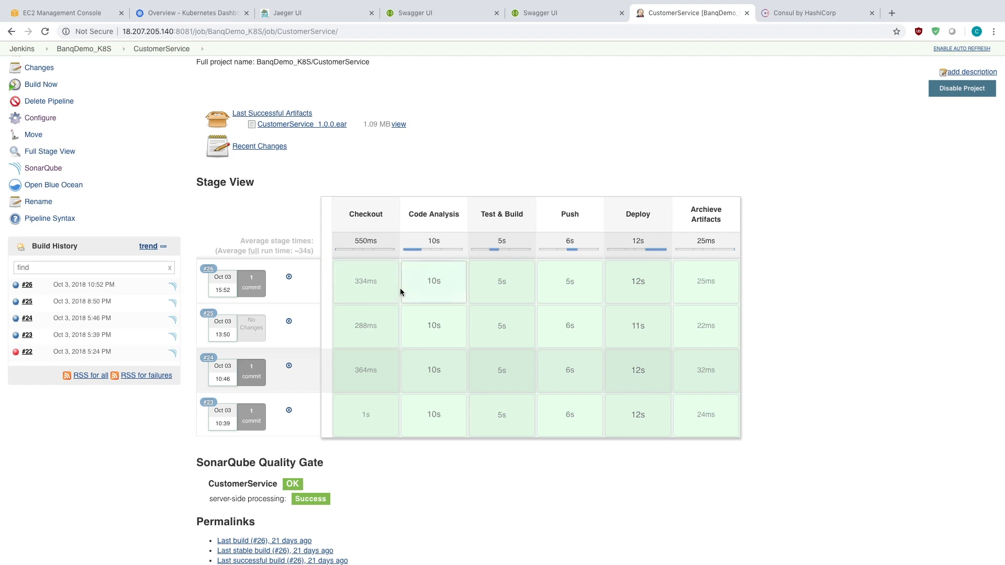
mouse_move(452, 132)
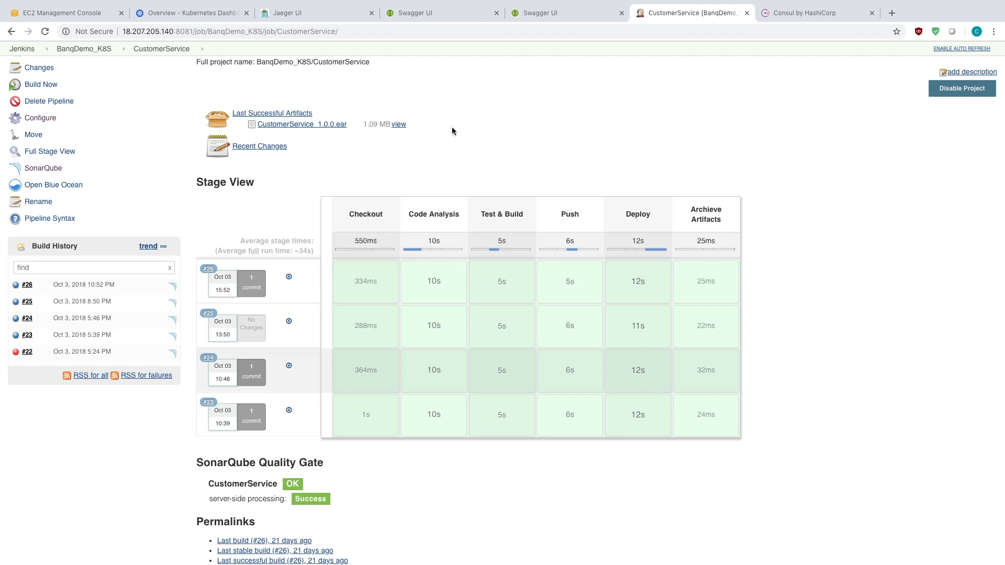
mouse_move(209, 49)
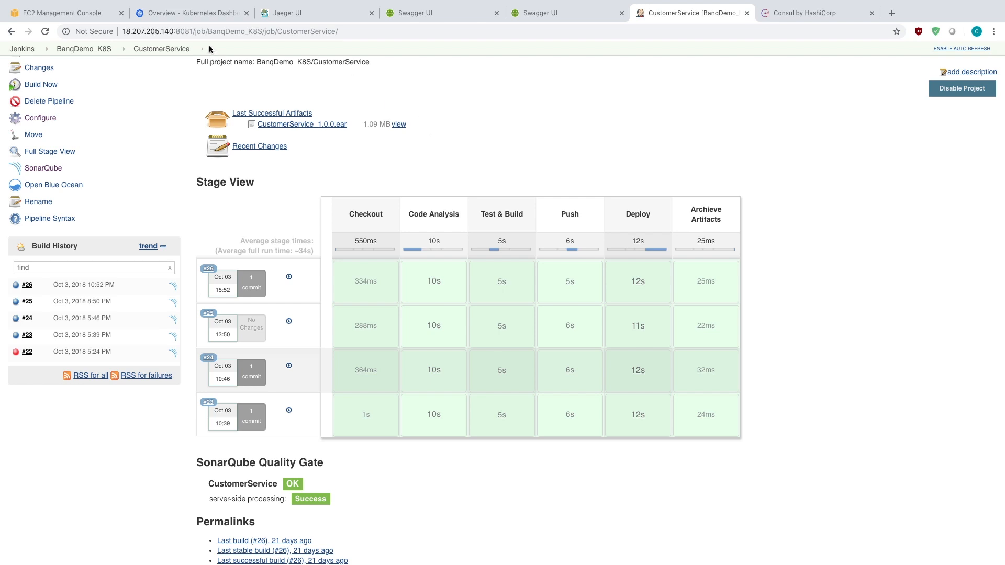
Step: Review the Kubernetes Dashboard default namespace with bw-customer, bw-account and jaeger workloads running at 100%
left_click(186, 13)
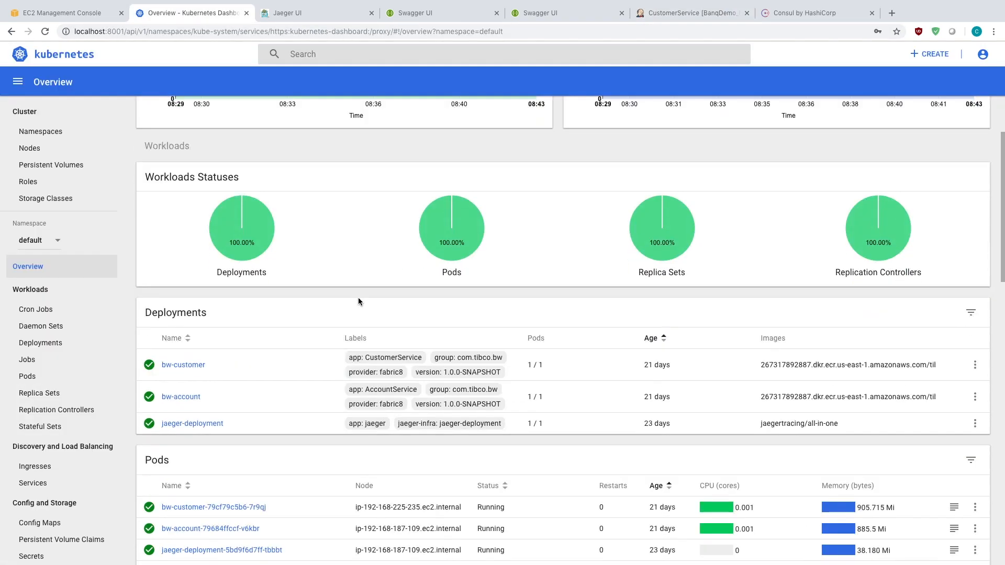
scroll("down", 3)
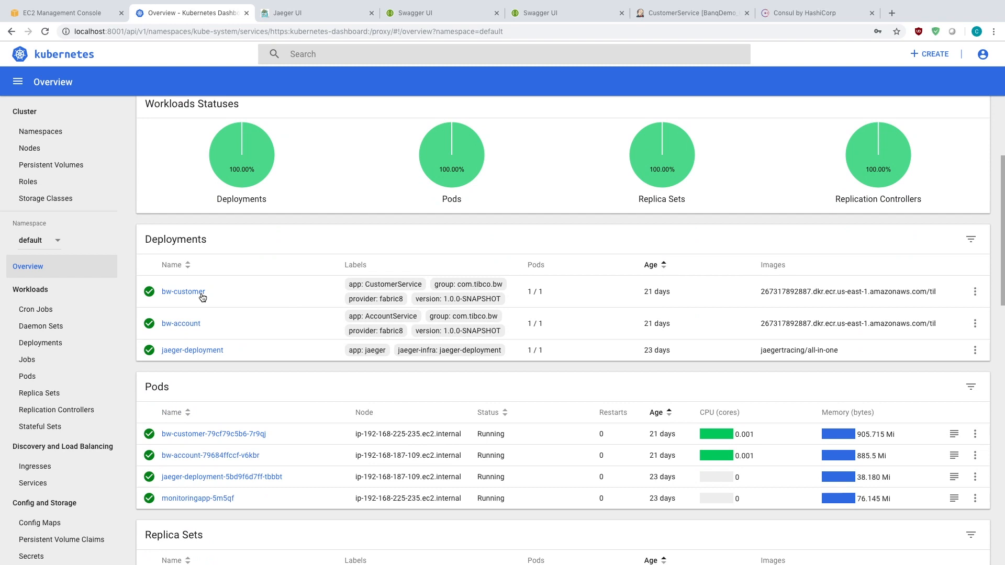
mouse_move(199, 331)
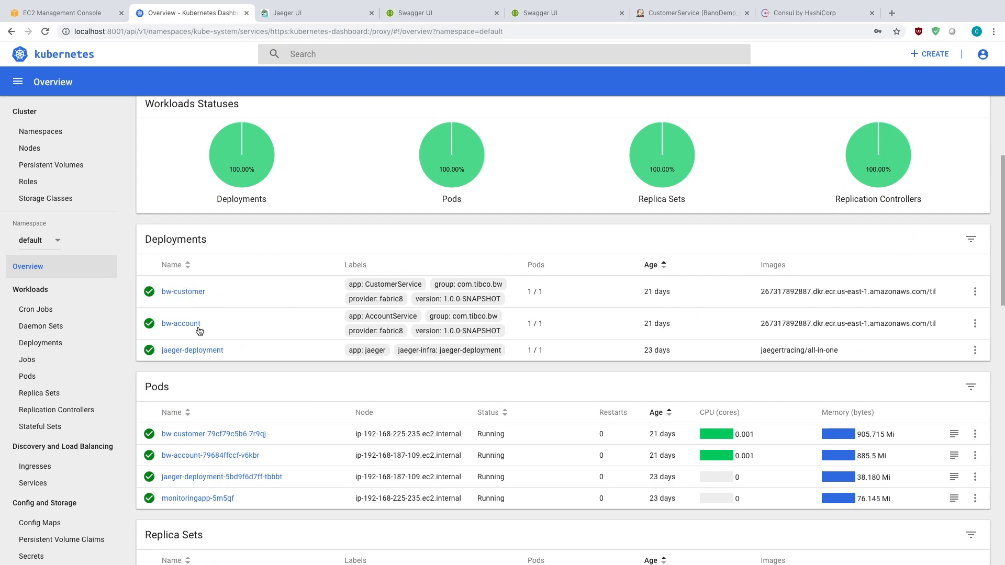
mouse_move(211, 356)
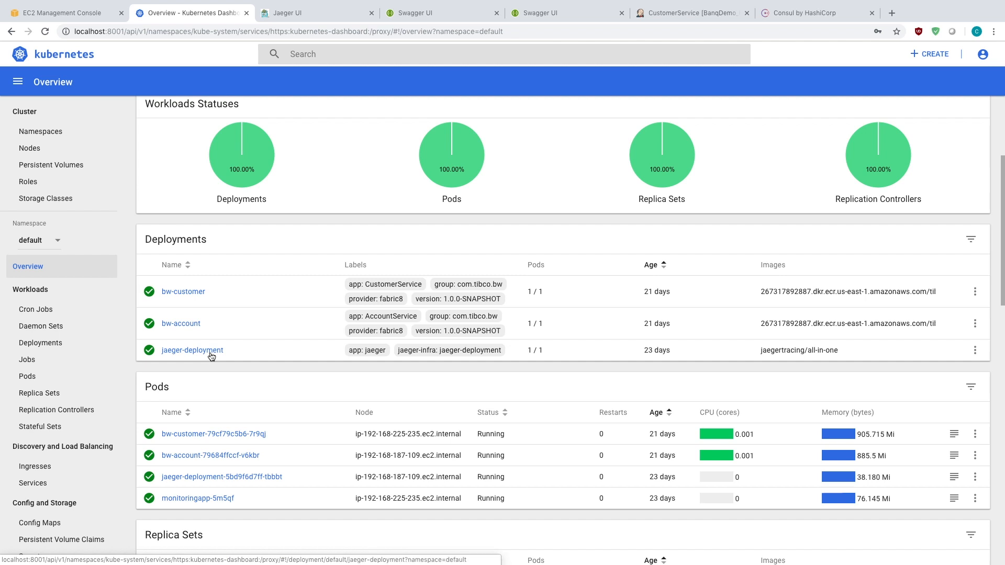
scroll("down", 3)
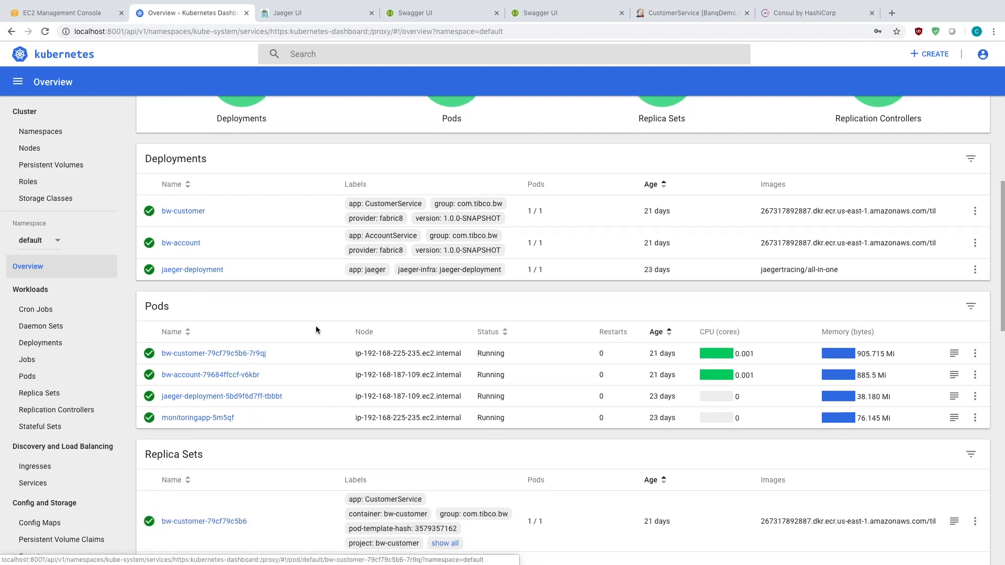
scroll("down", 3)
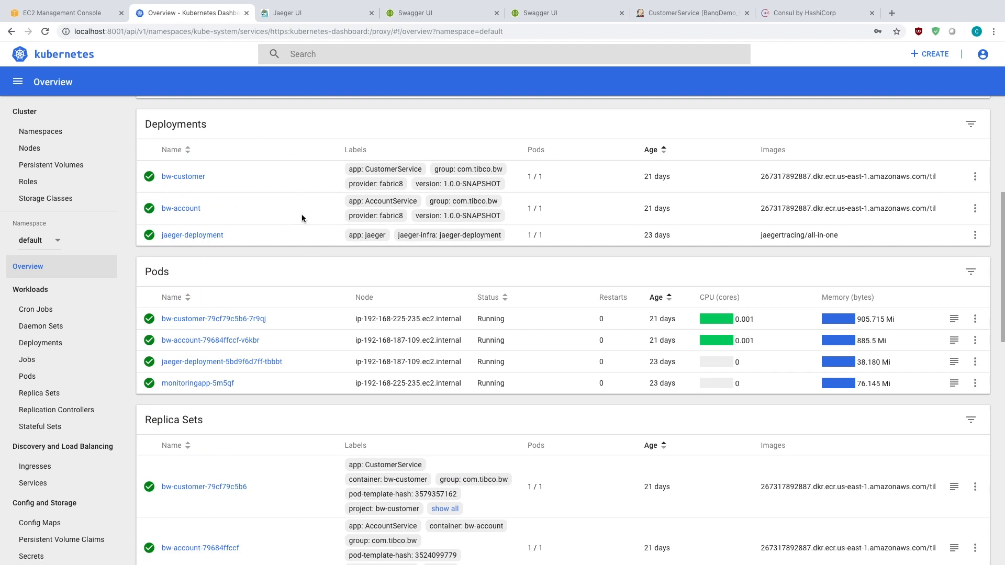
scroll("up", 3)
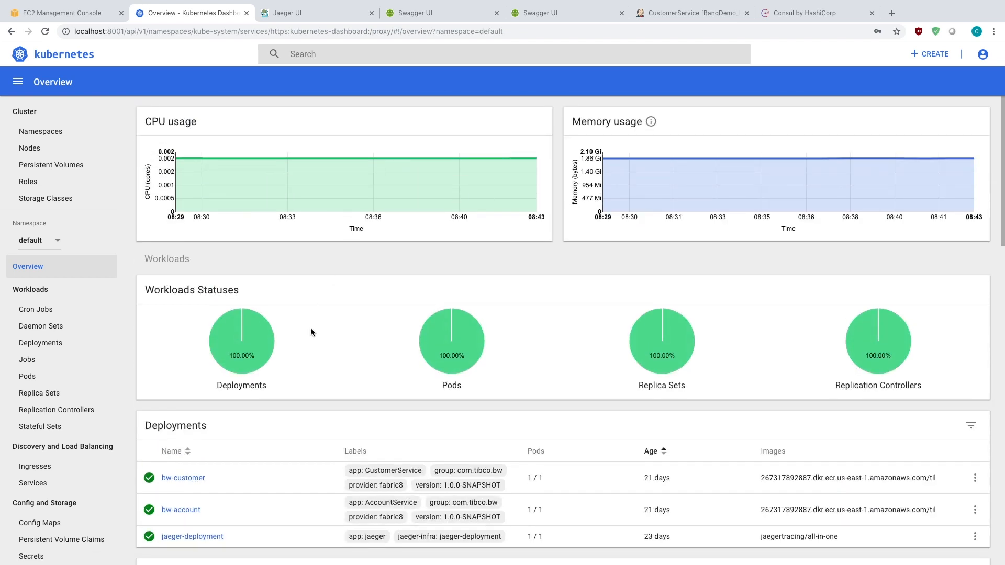
mouse_move(339, 289)
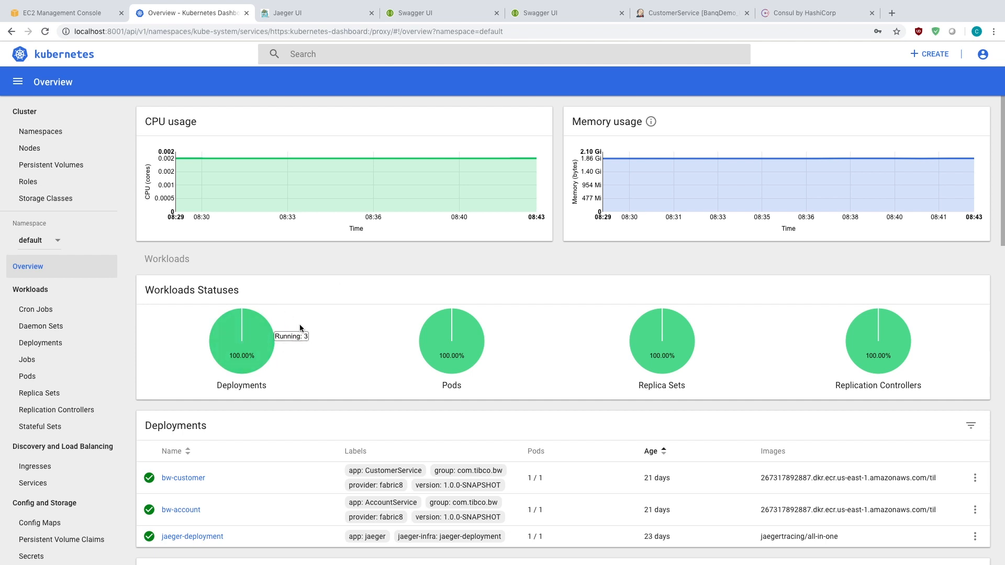
Step: Fetch customer 1 in the CustomerService Swagger page, pick out account_id 16796, and move to AccountService
left_click(441, 13)
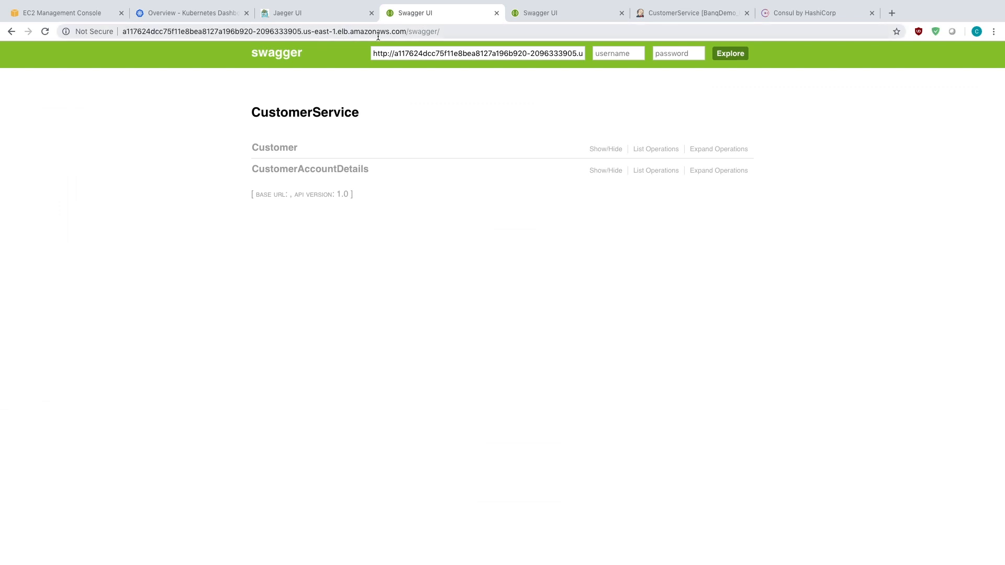
mouse_move(290, 127)
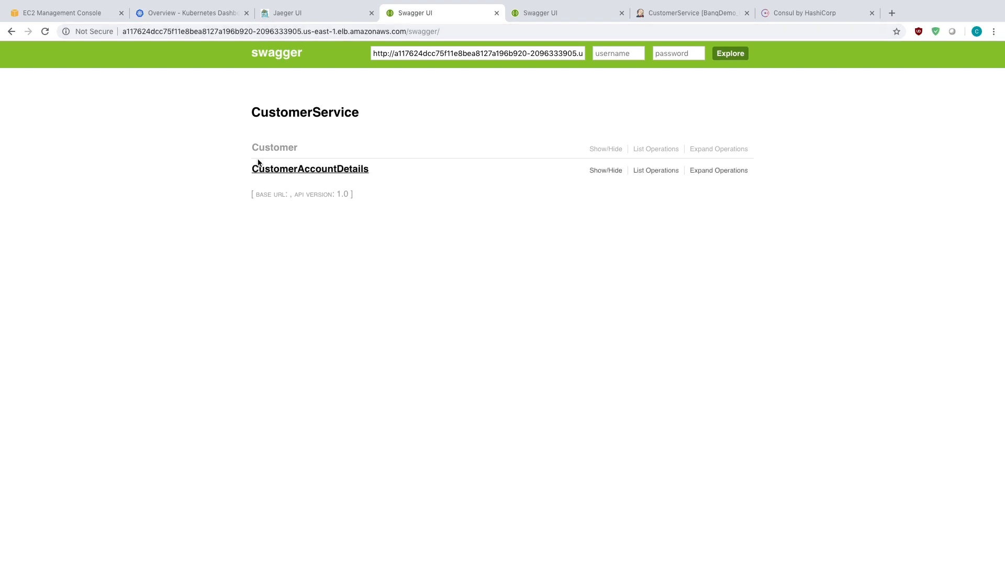
left_click(566, 12)
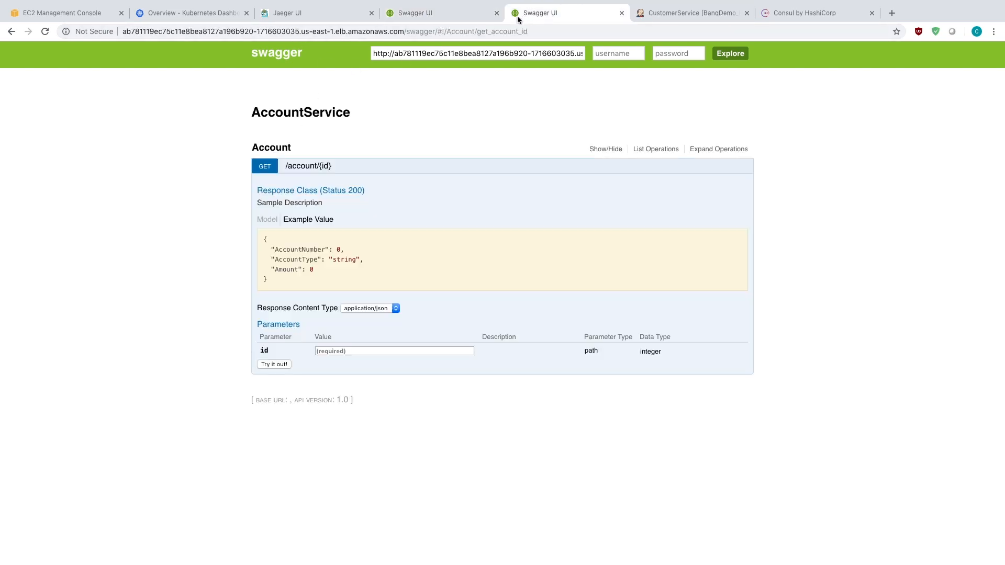
mouse_move(267, 218)
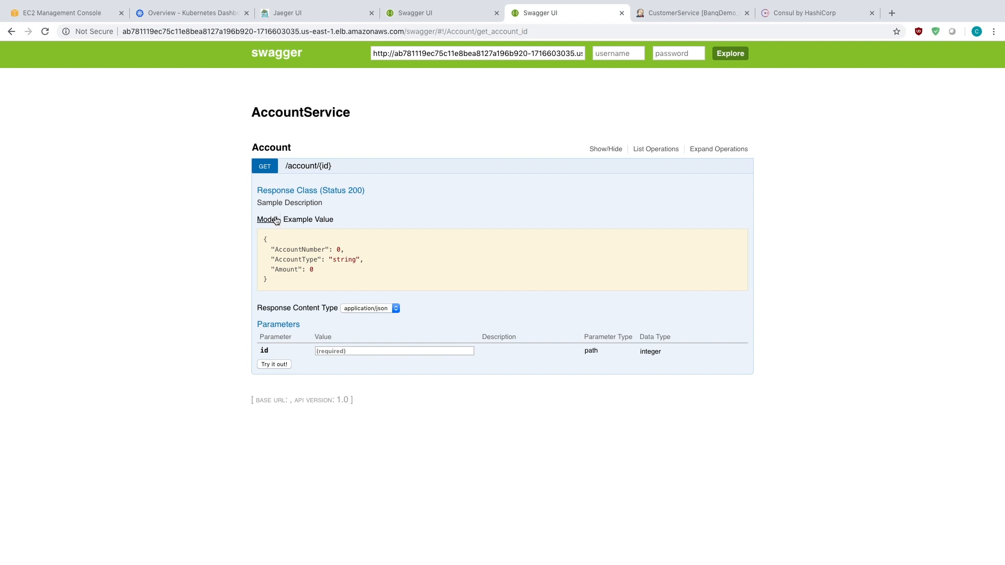
left_click(440, 12)
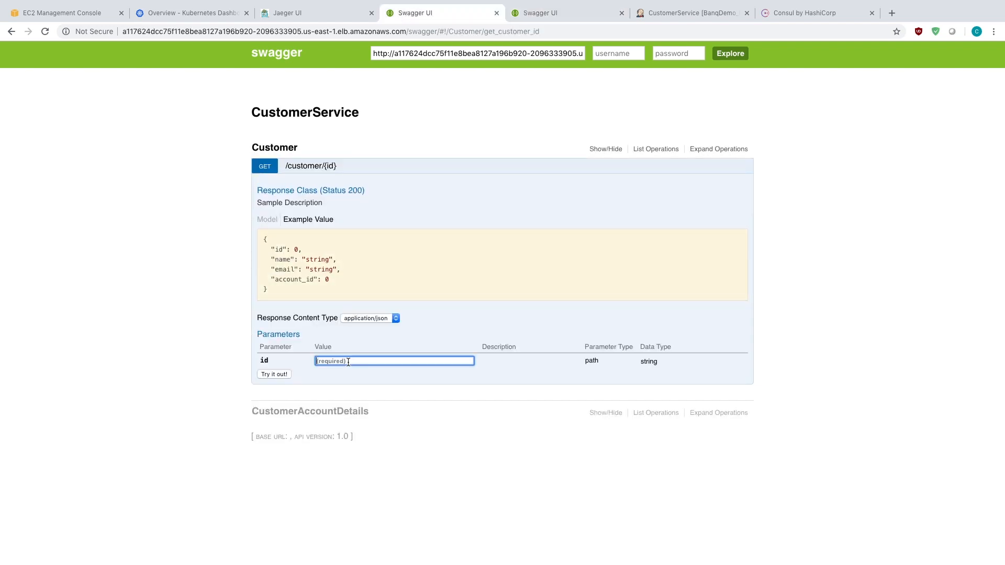
left_click(274, 374)
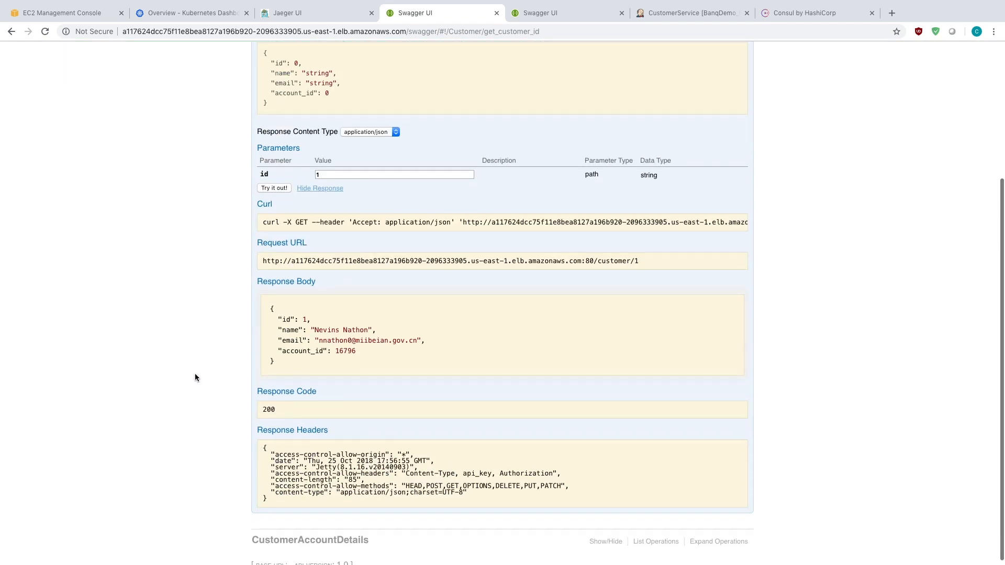
scroll("down", 3)
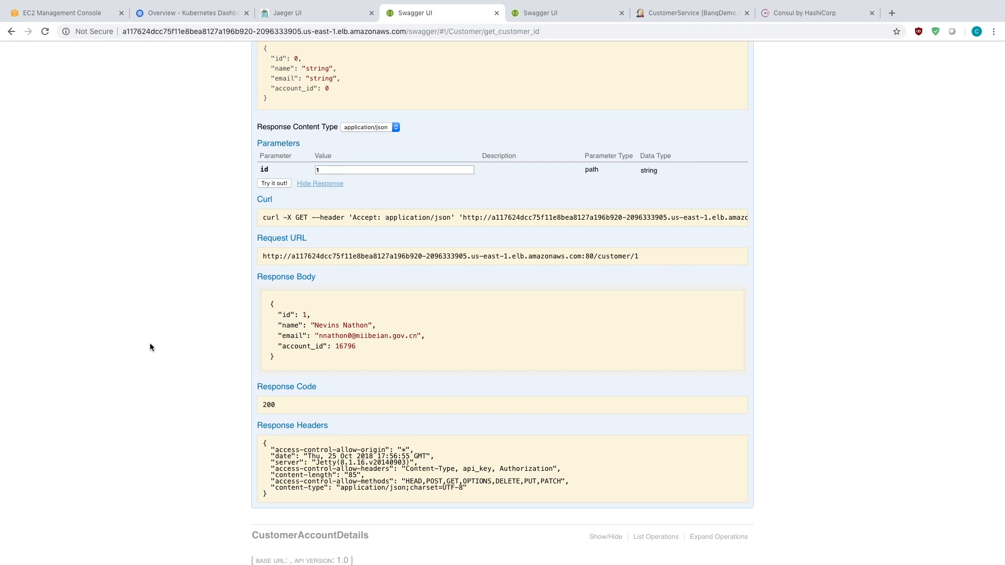
mouse_move(331, 325)
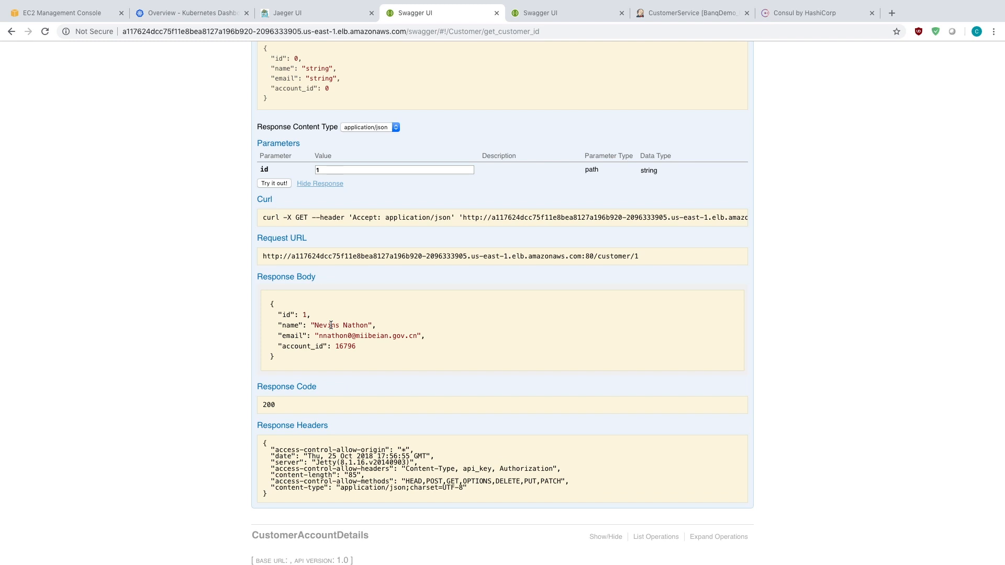
mouse_move(363, 343)
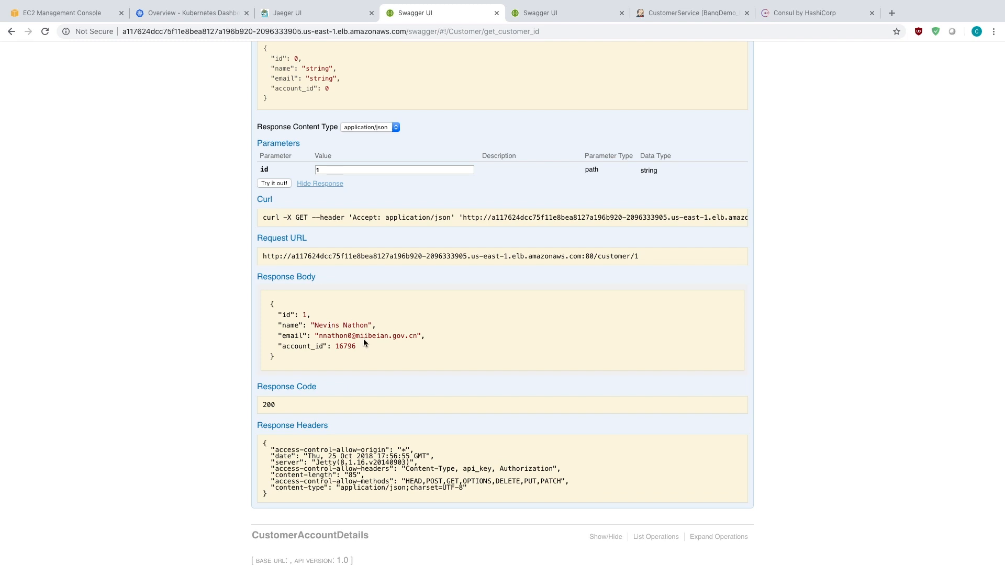
double_click(344, 347)
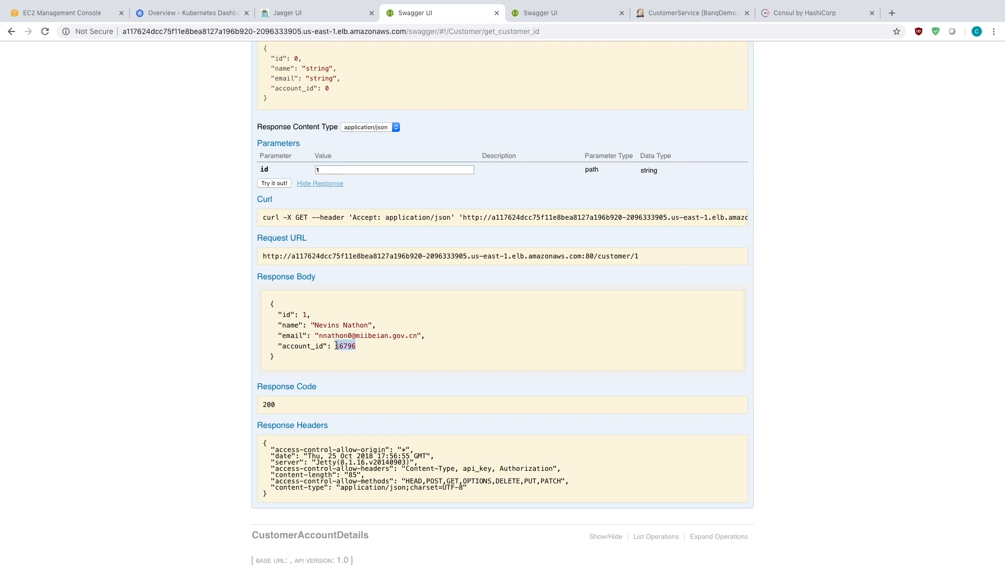
left_click(566, 13)
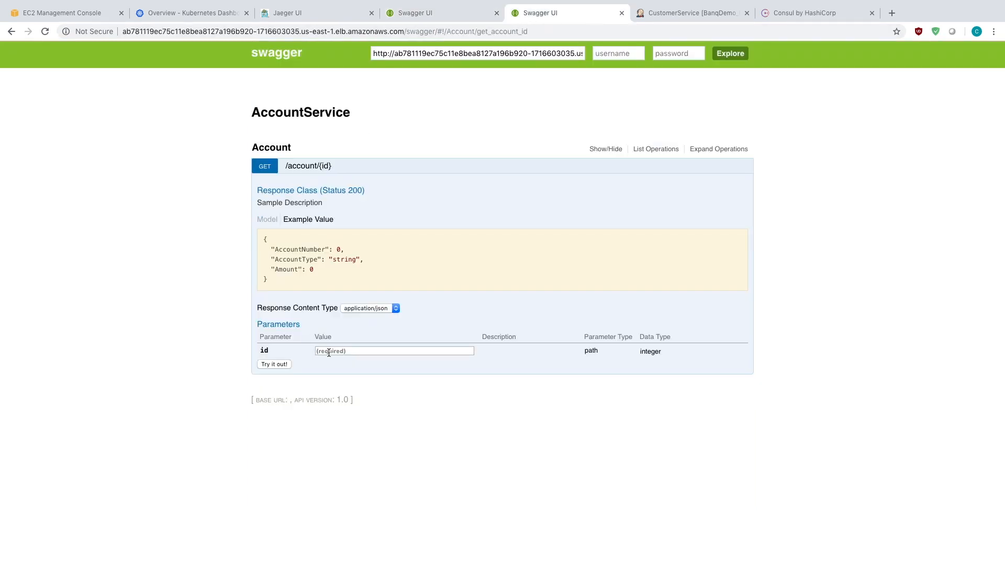
Step: Look up account 16796 in AccountService, a Savings account holding 89738.49, then return to the customer 1 results
left_click(274, 365)
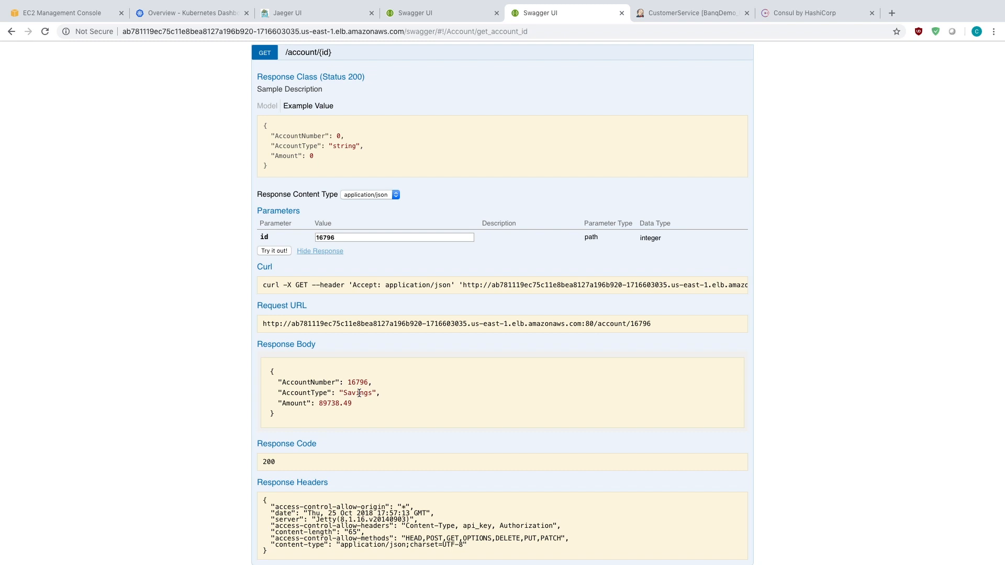
mouse_move(185, 322)
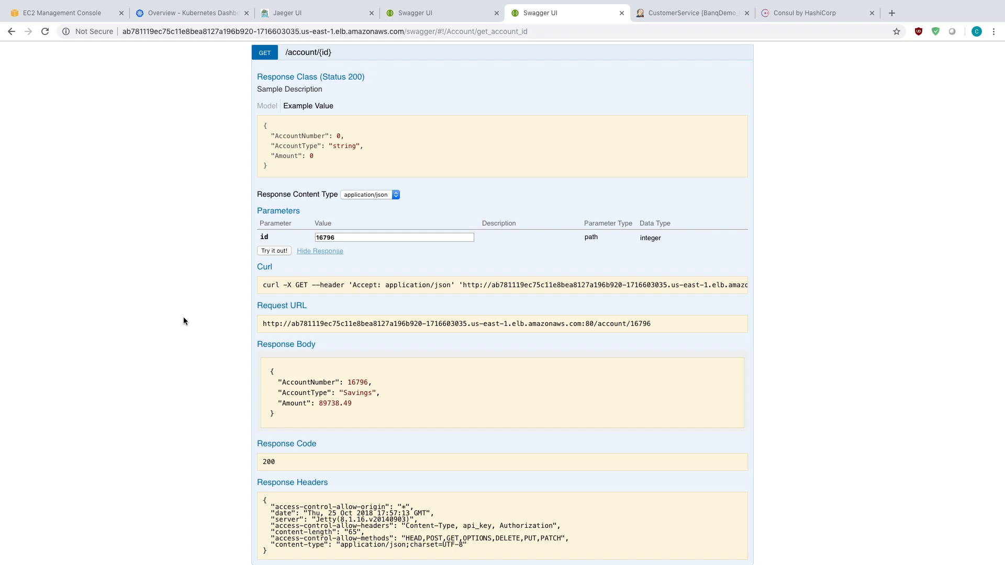
mouse_move(300, 208)
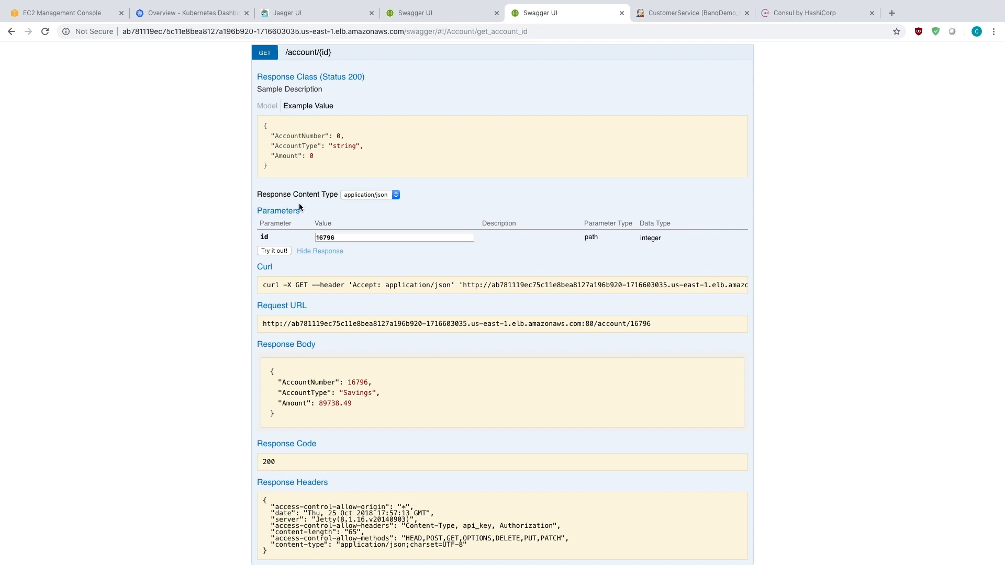
left_click(441, 13)
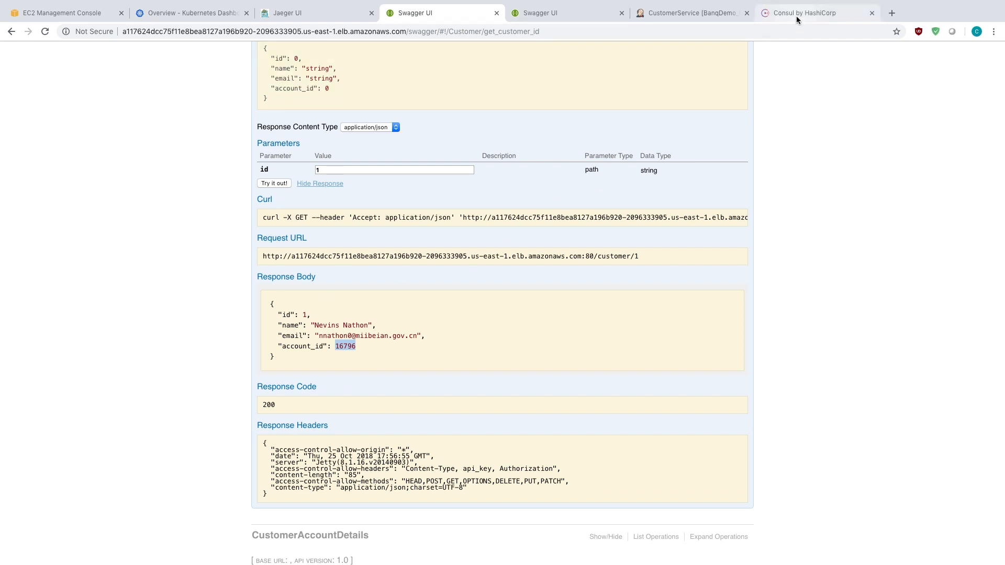
Step: View the AccountService/Docker/DB_USER key in Consul's key/value store
left_click(804, 13)
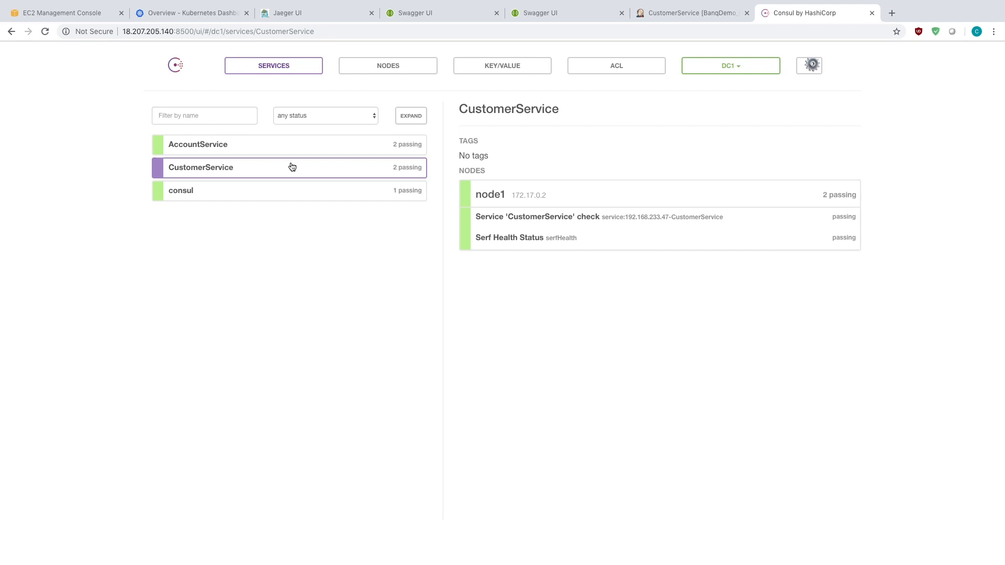
left_click(502, 65)
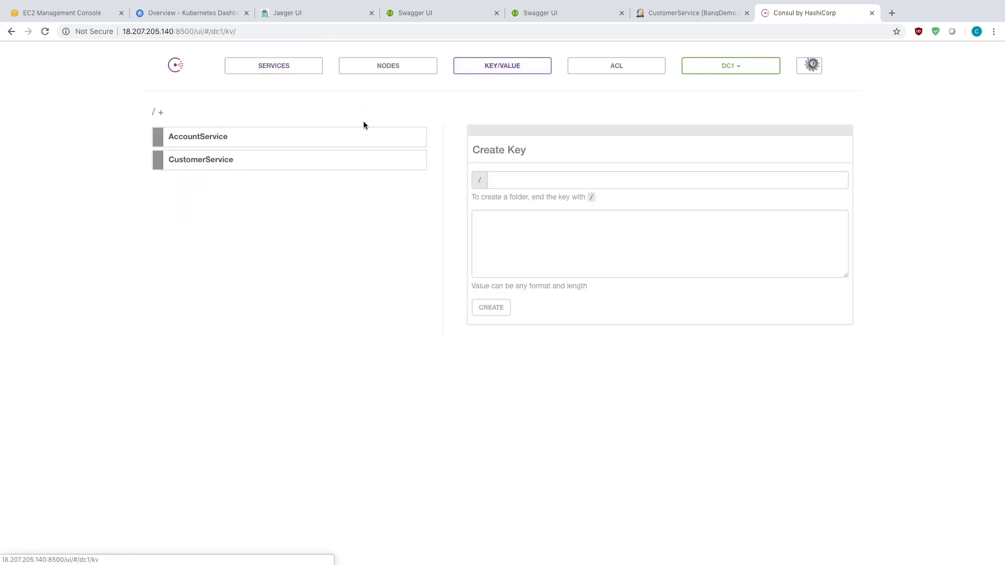
mouse_move(405, 107)
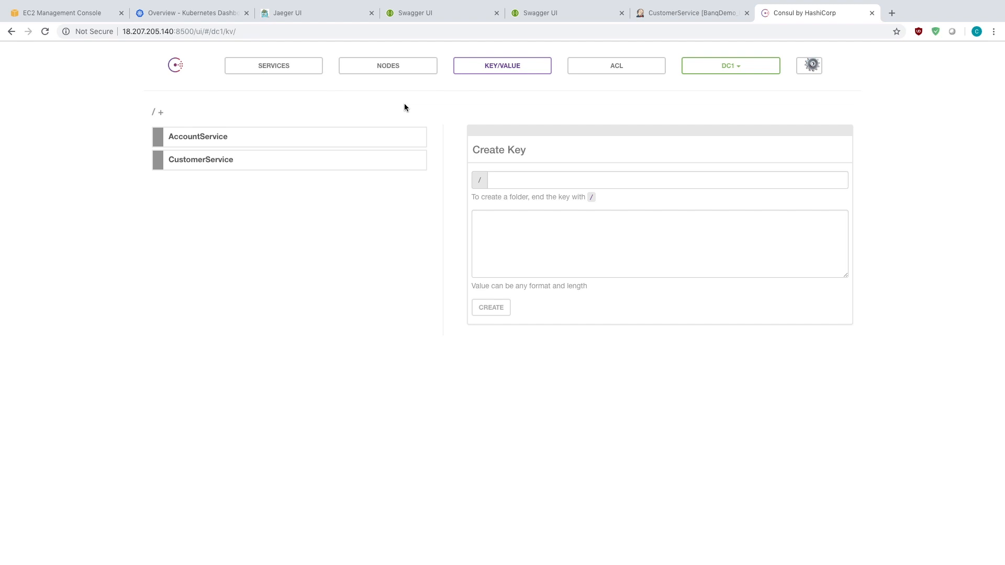
mouse_move(426, 122)
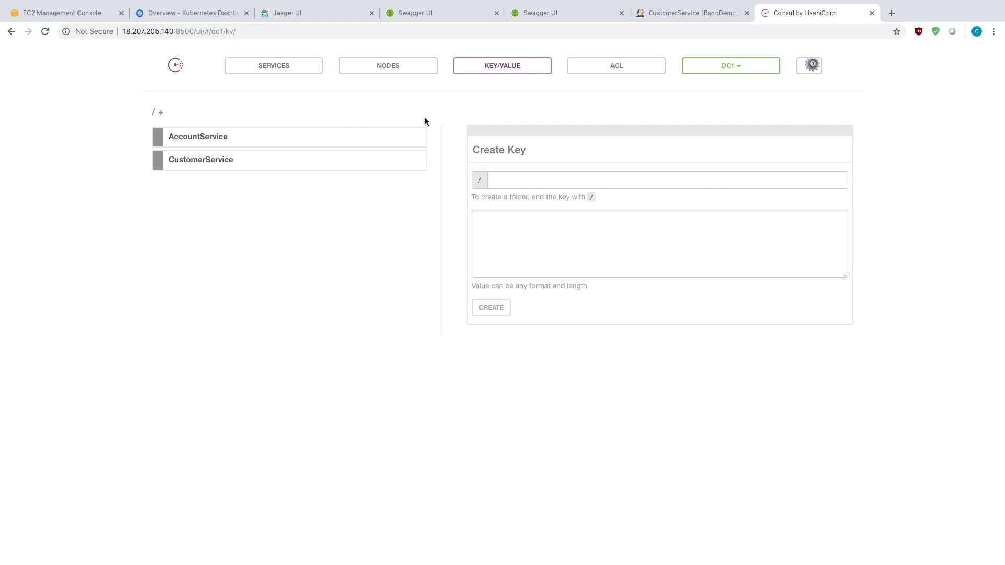
left_click(198, 136)
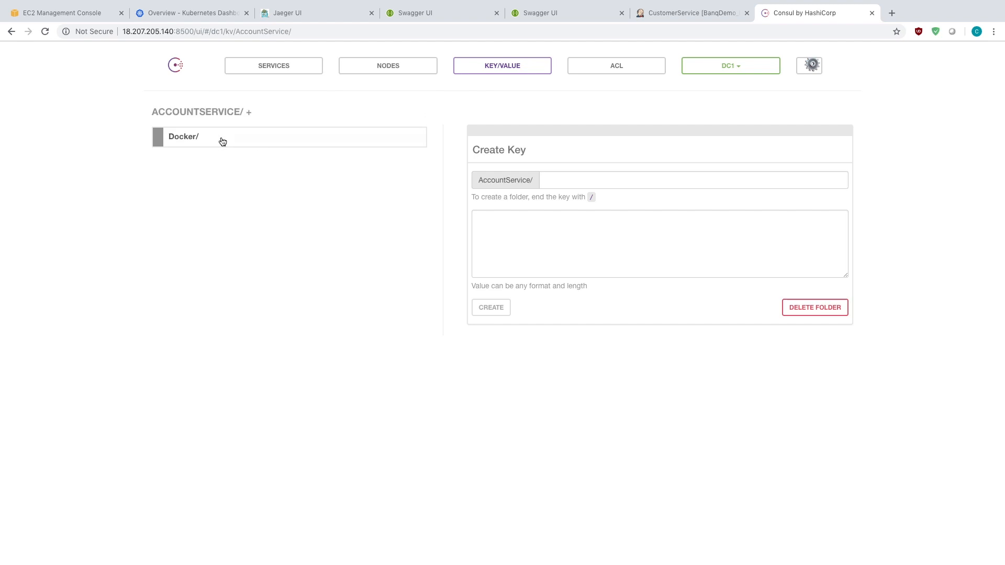
left_click(183, 136)
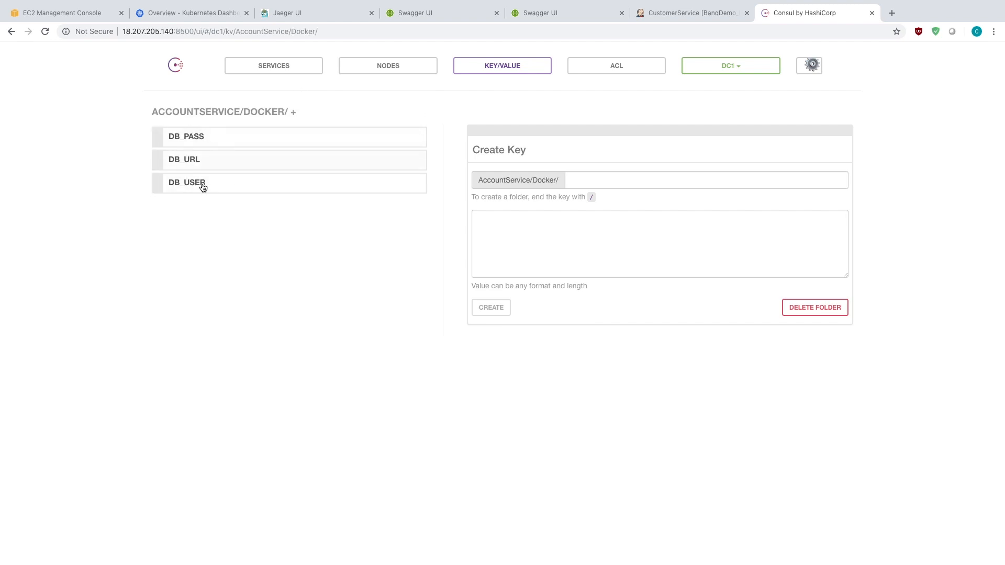
left_click(186, 182)
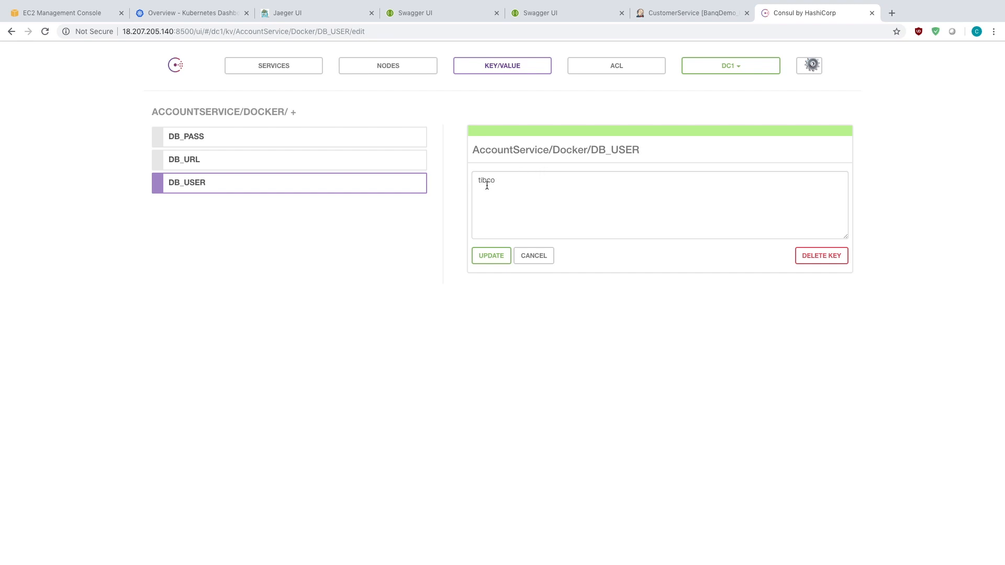
mouse_move(453, 202)
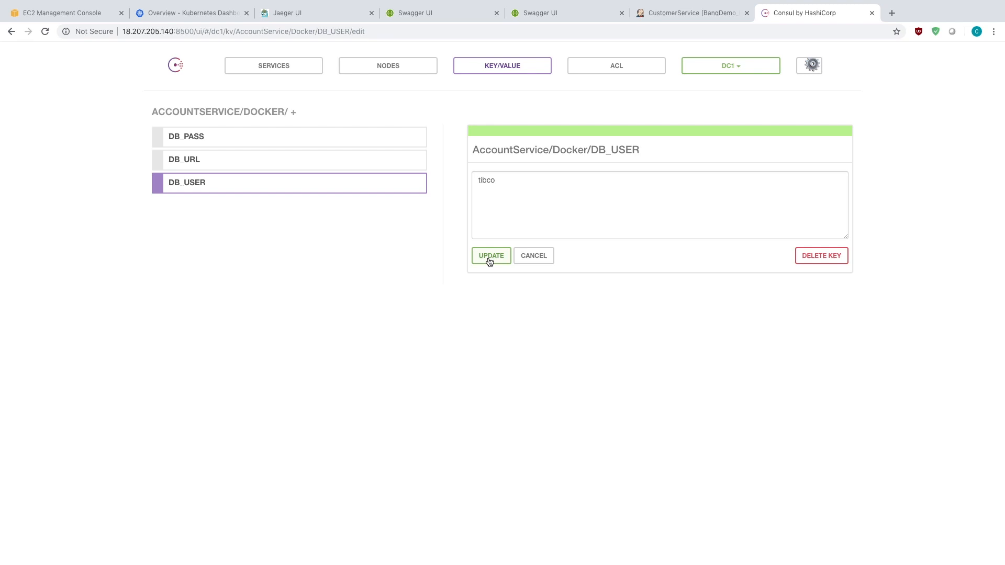
mouse_move(421, 284)
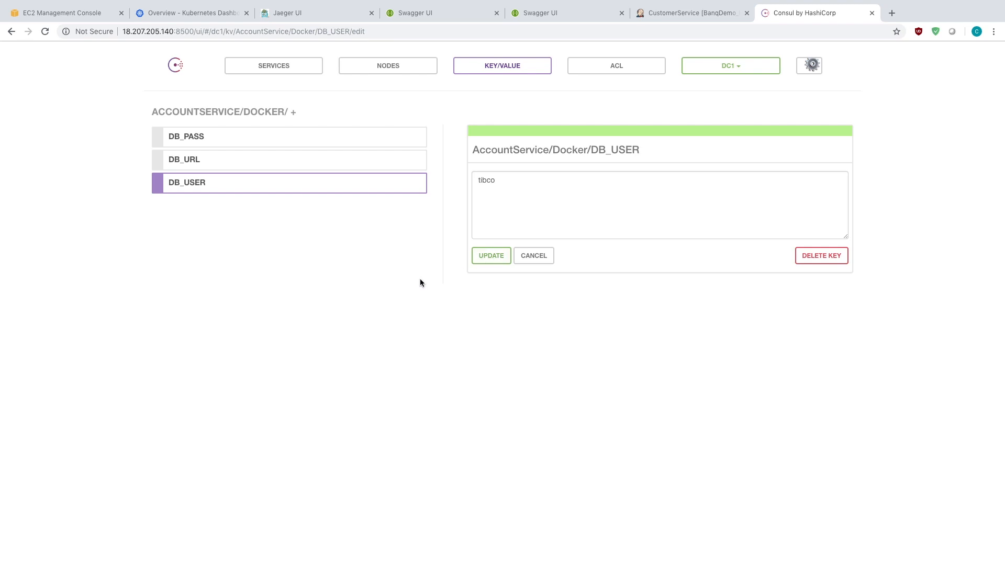
Step: Return to the Consul services list showing AccountService and CustomerService failing
left_click(274, 65)
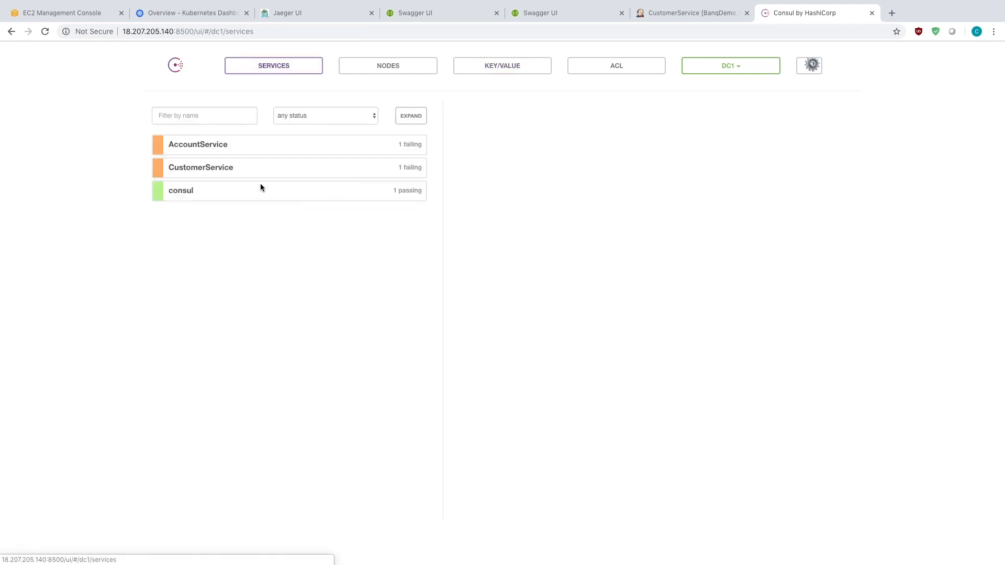
Step: Review AccountService's critical health check on node1, then switch to Jaeger UI
left_click(198, 145)
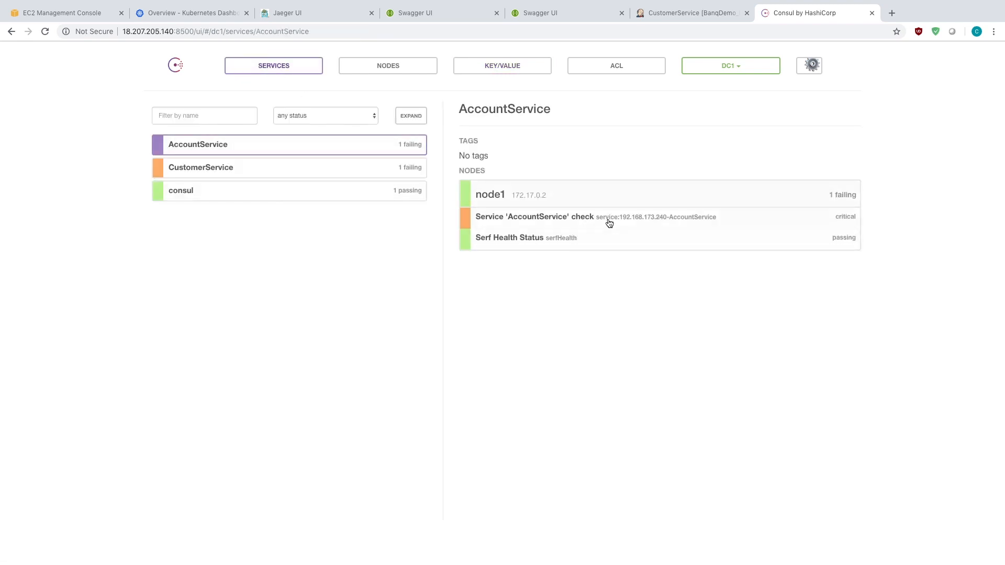
mouse_move(516, 220)
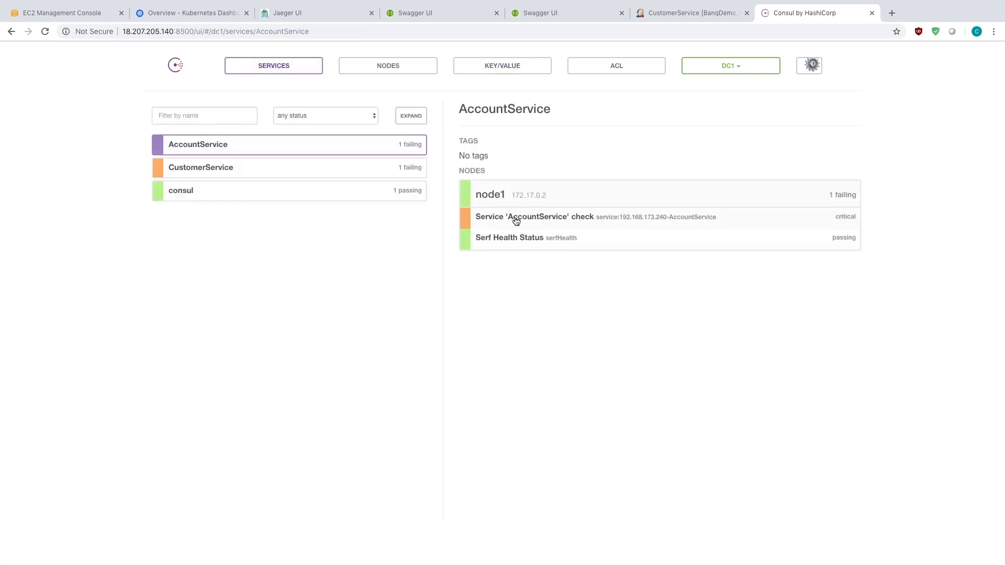
mouse_move(523, 233)
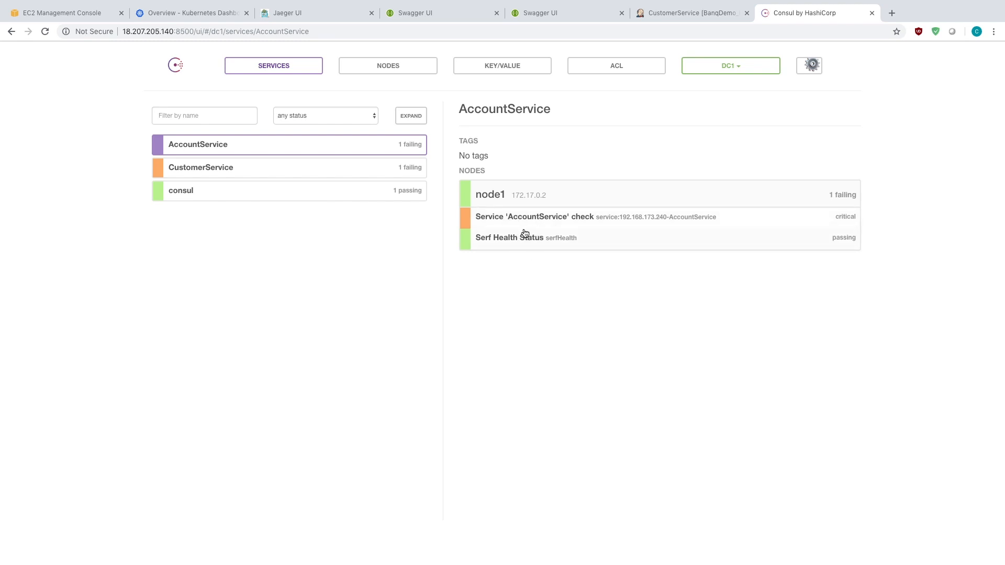
mouse_move(524, 298)
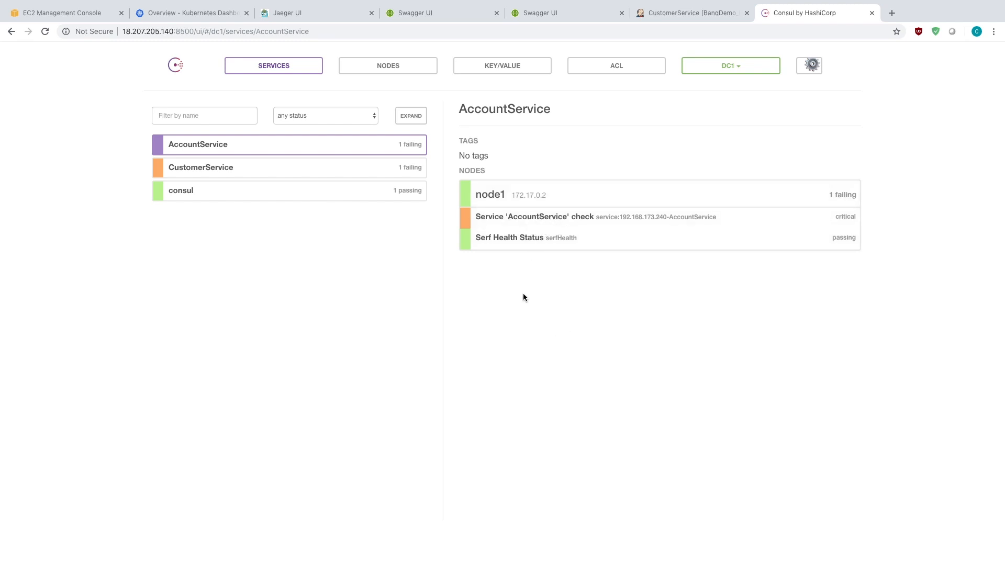
mouse_move(522, 345)
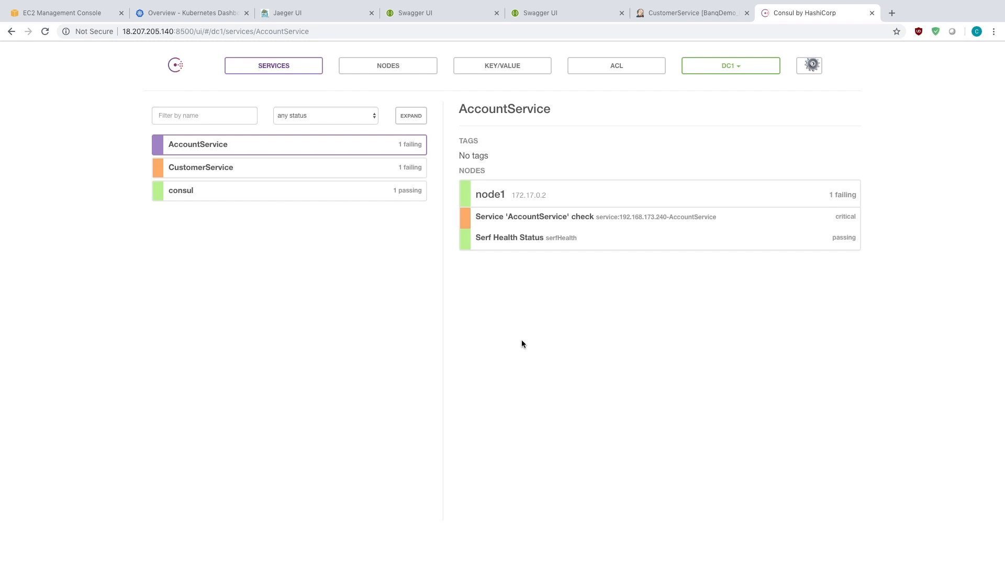
mouse_move(521, 225)
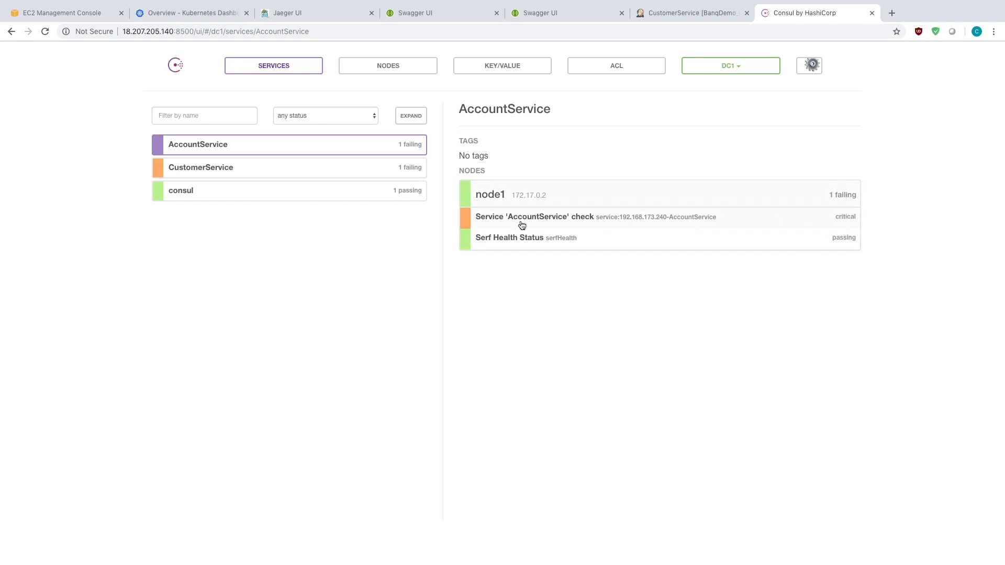
mouse_move(532, 228)
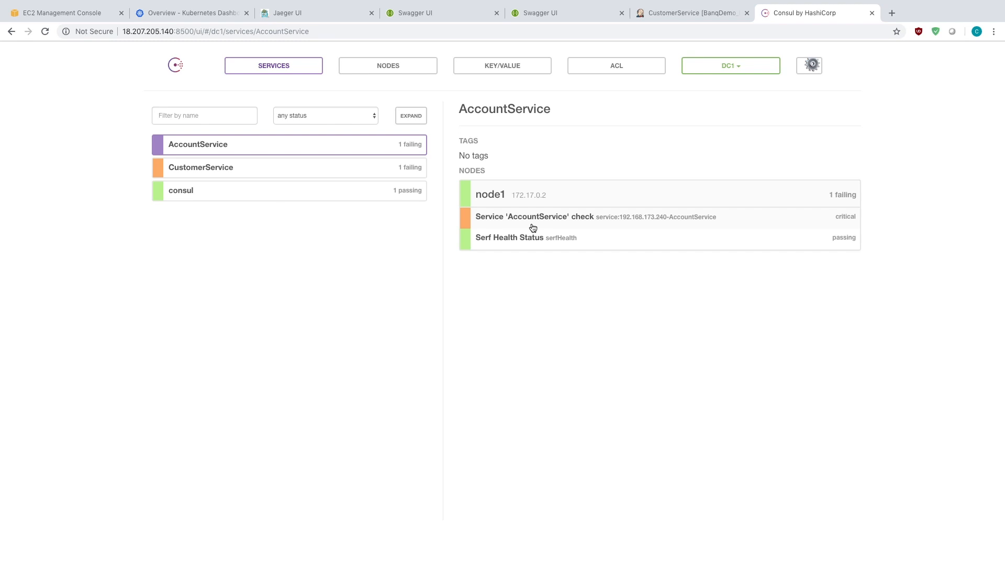
mouse_move(377, 286)
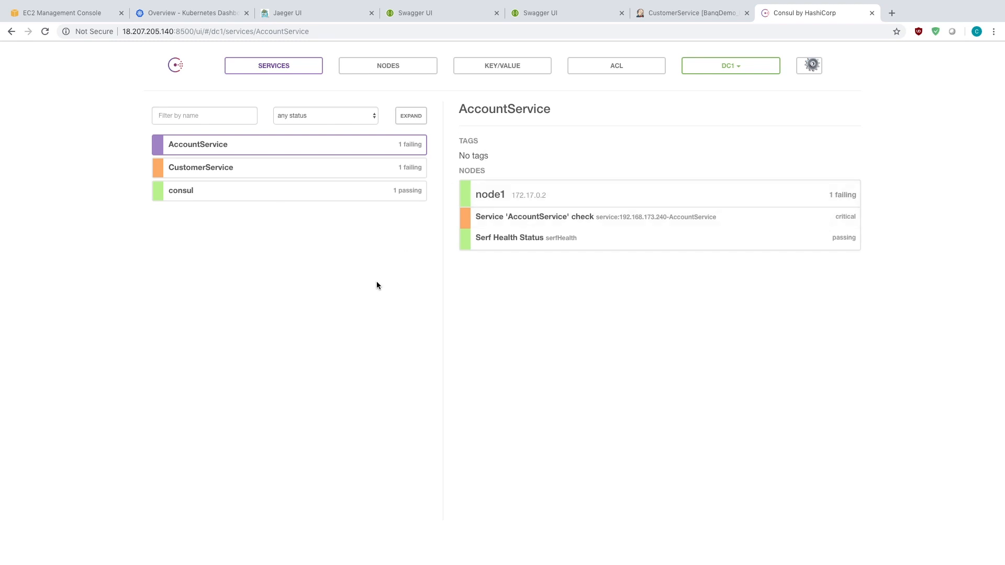
mouse_move(442, 199)
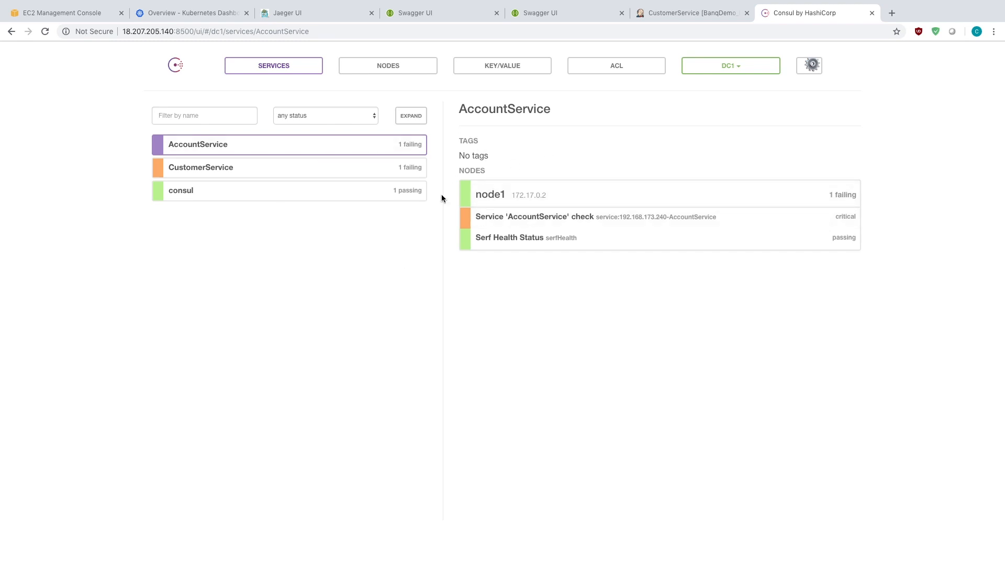
mouse_move(453, 84)
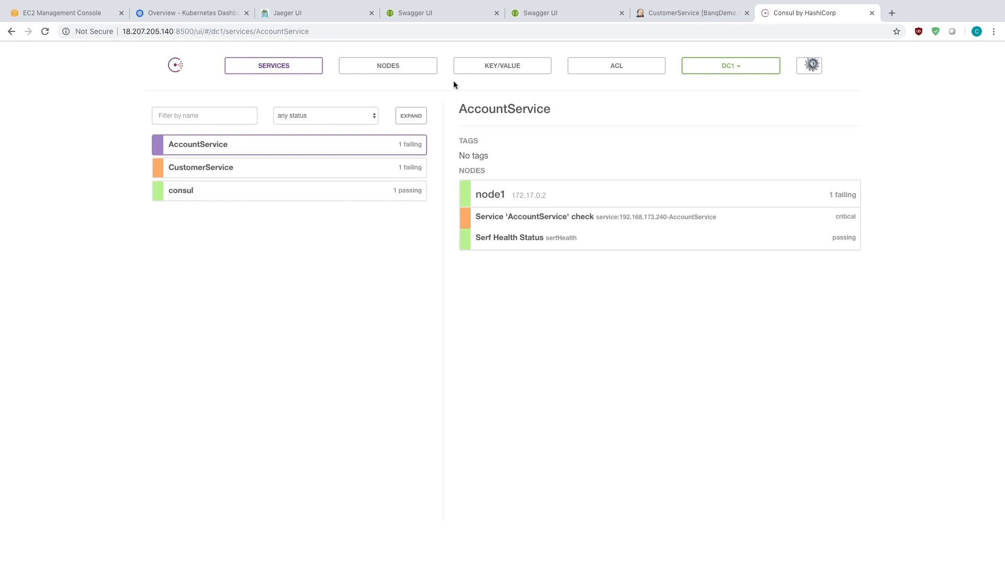
left_click(314, 13)
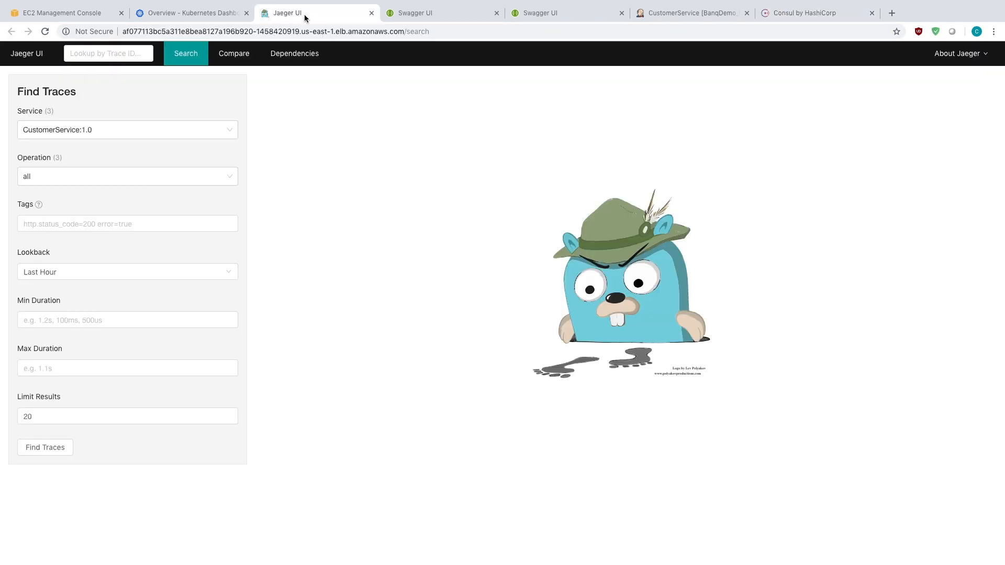
Step: Find CustomerService:1.0 traces and open the GetCutomerDetails trace with 4 spans over 59.97ms
left_click(45, 447)
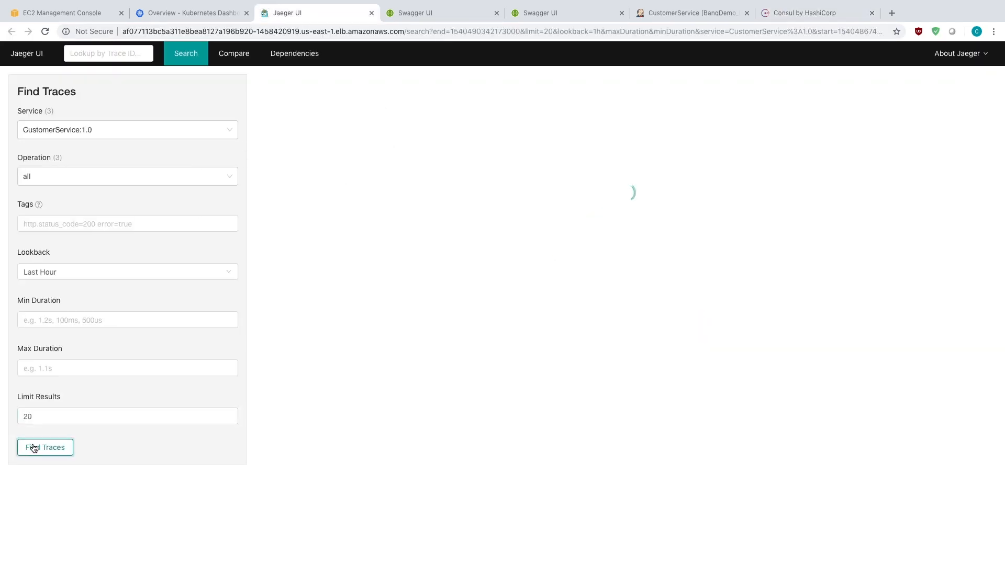
left_click(45, 448)
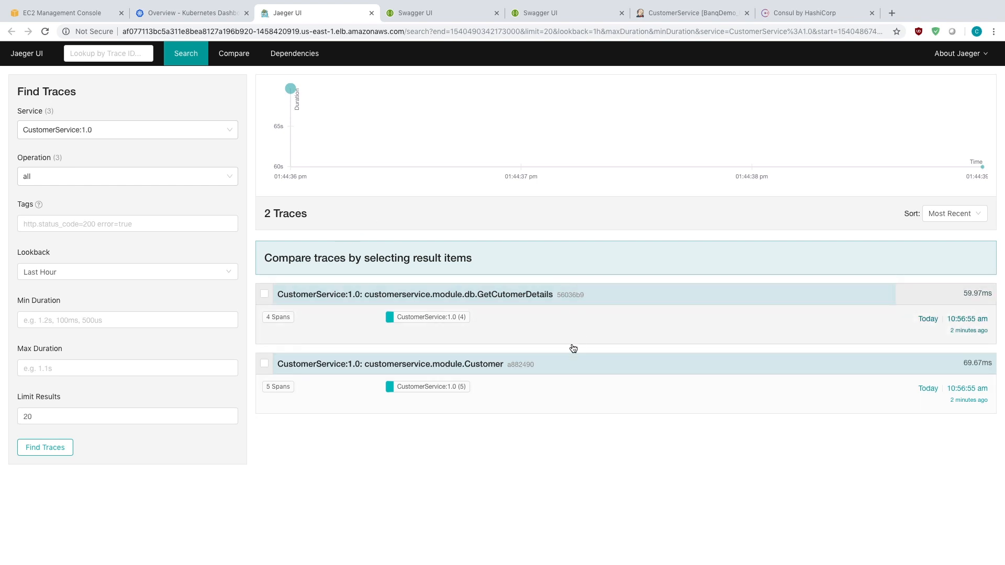
mouse_move(580, 327)
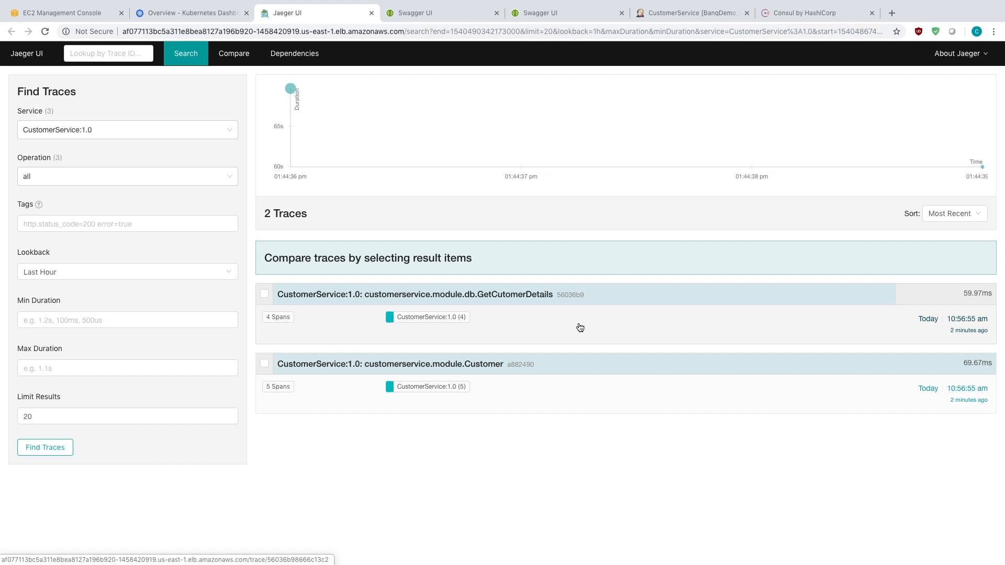
mouse_move(506, 335)
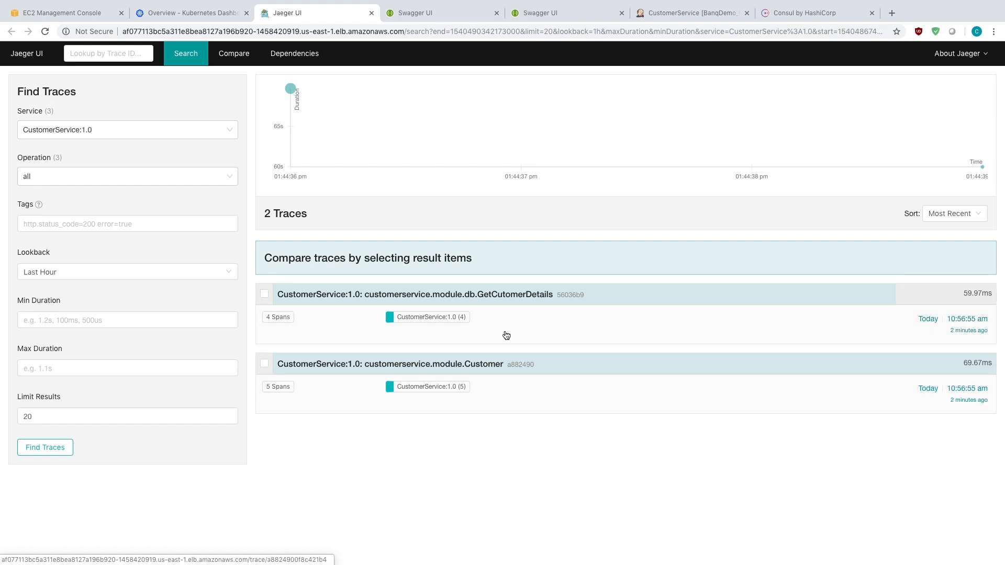
left_click(415, 294)
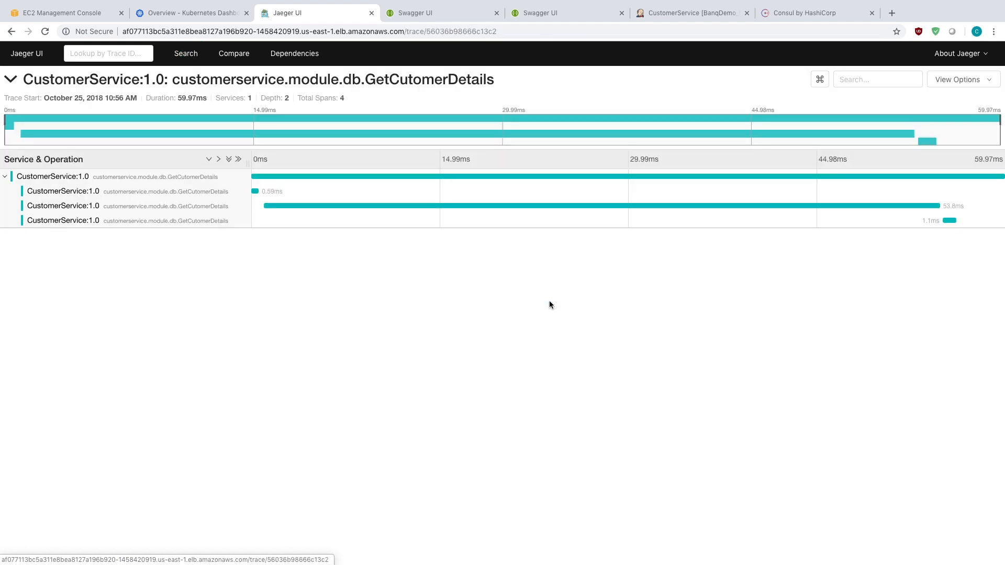
Step: Inspect the Customer trace span's tags showing ActivityName GetCustomerDetails, then go back to results
left_click(11, 79)
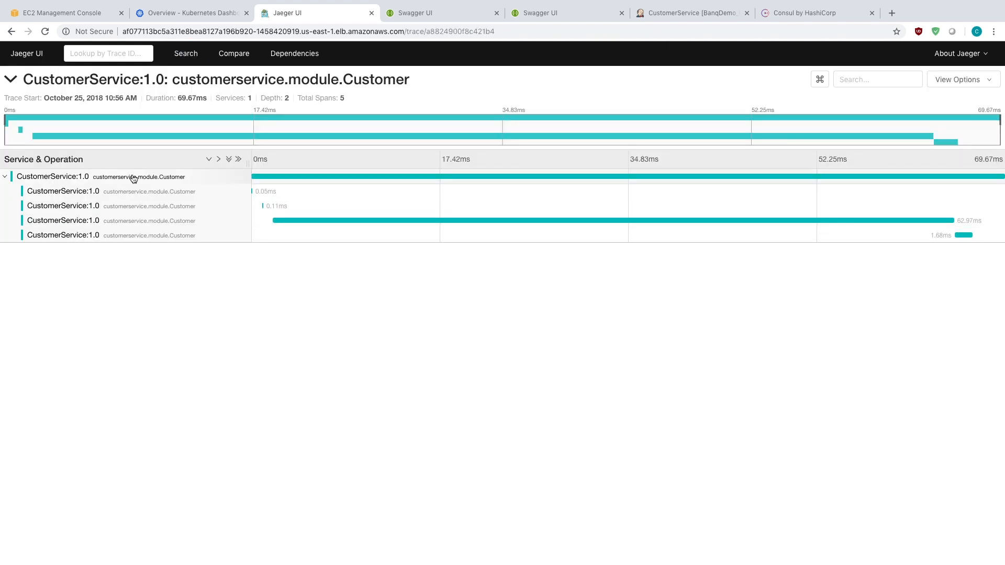
mouse_move(263, 190)
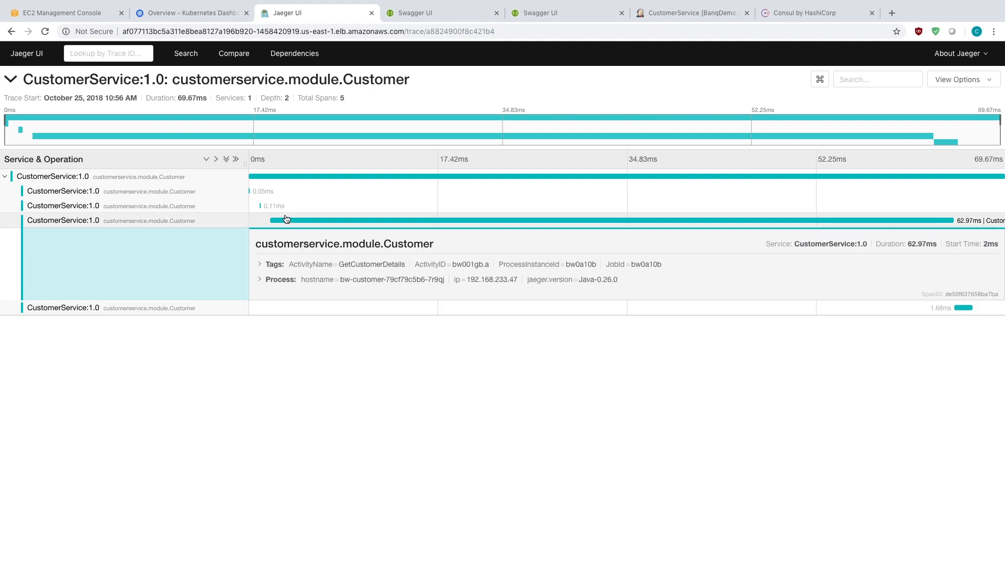
mouse_move(376, 267)
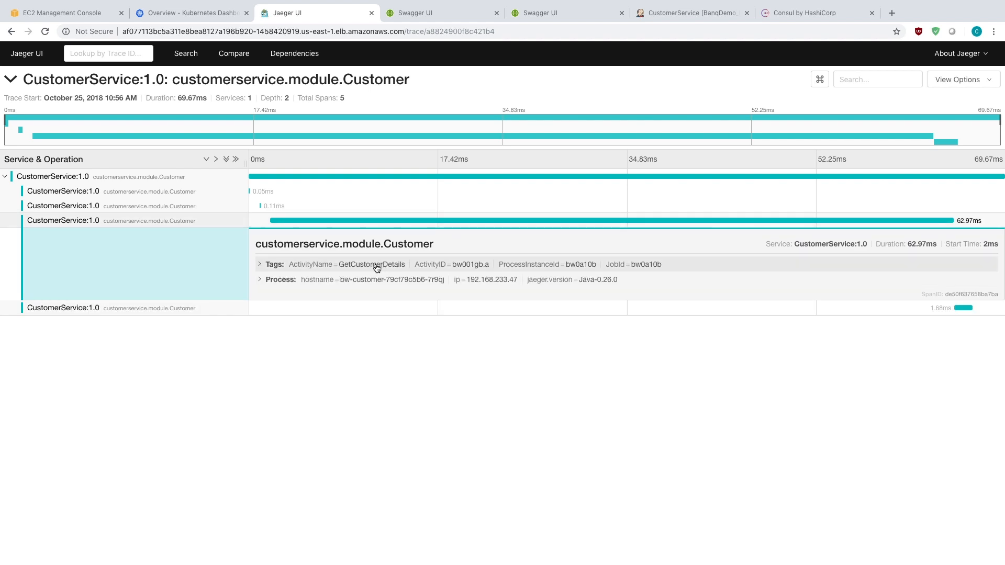
mouse_move(357, 269)
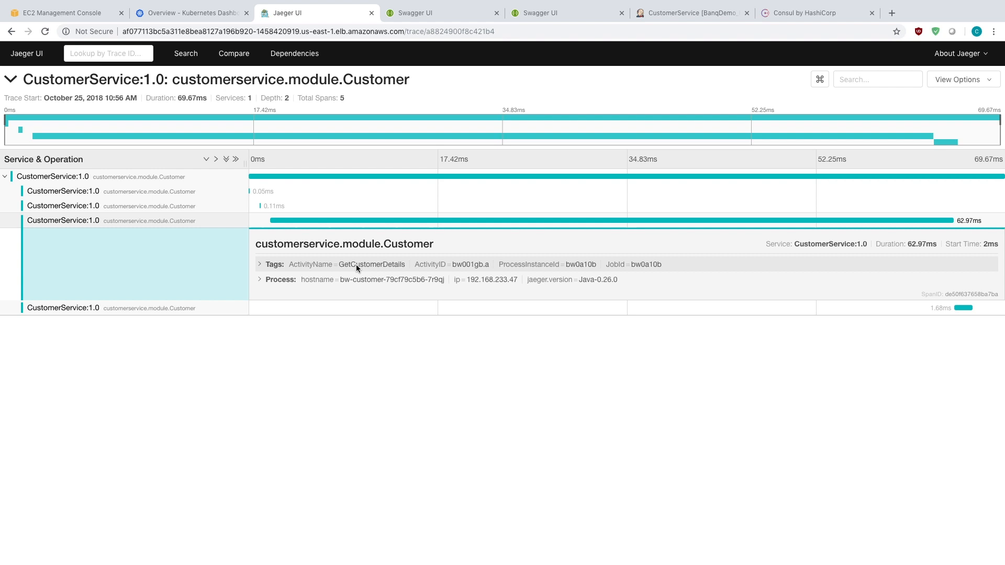
left_click(260, 264)
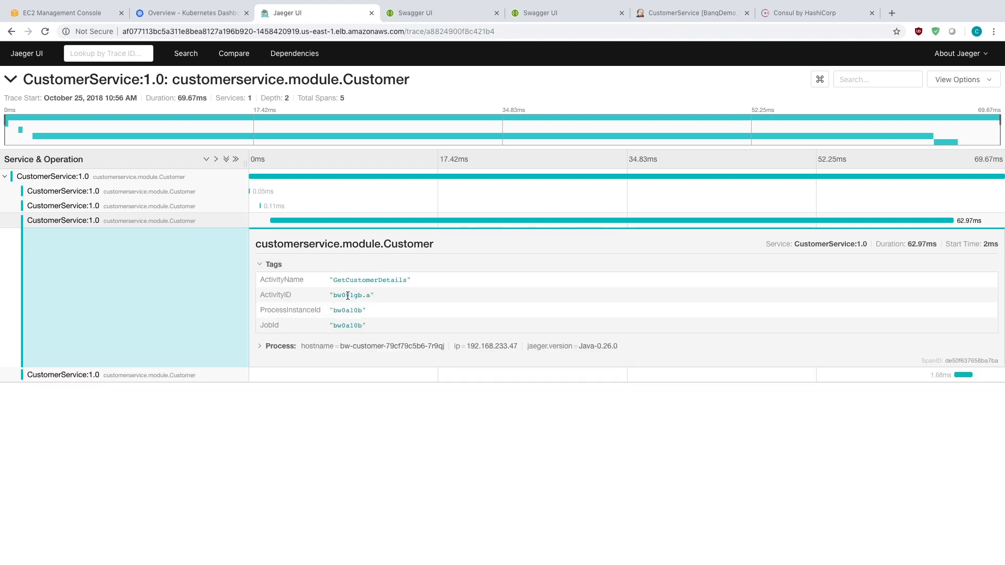
mouse_move(383, 295)
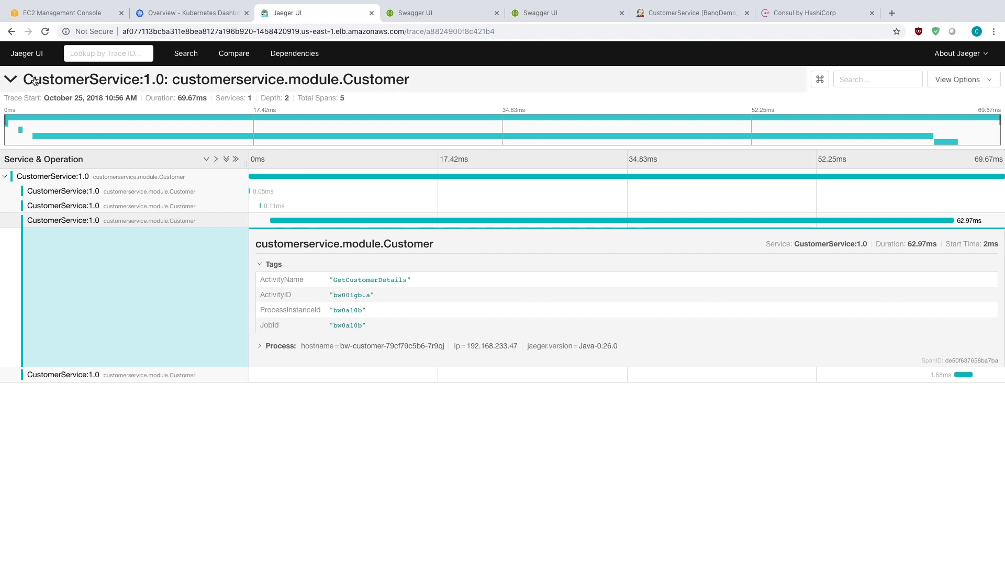
left_click(186, 54)
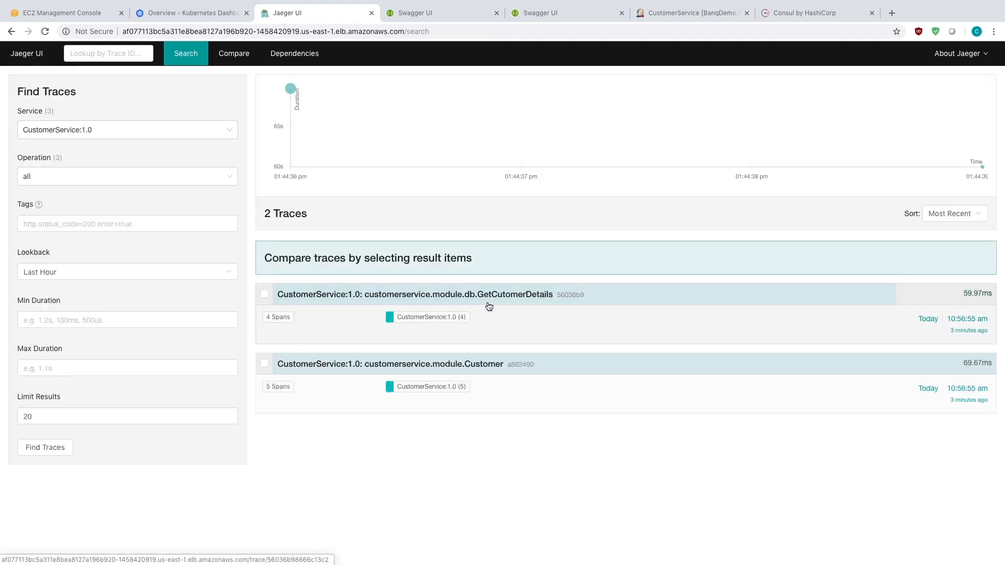
Step: Examine the JDBCQuery span in the GetCutomerDetails trace, then switch to the Kubernetes Dashboard
left_click(415, 294)
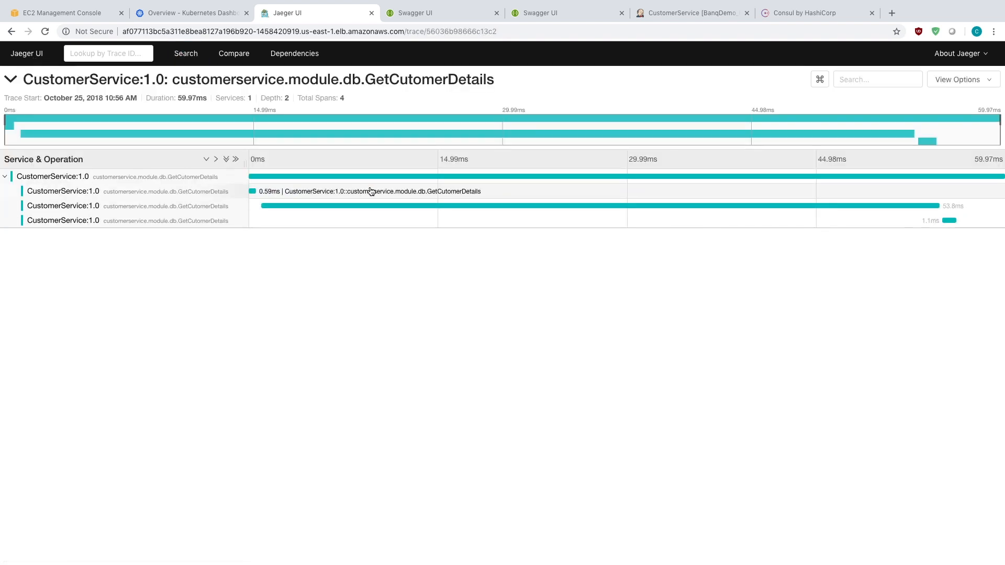
left_click(128, 206)
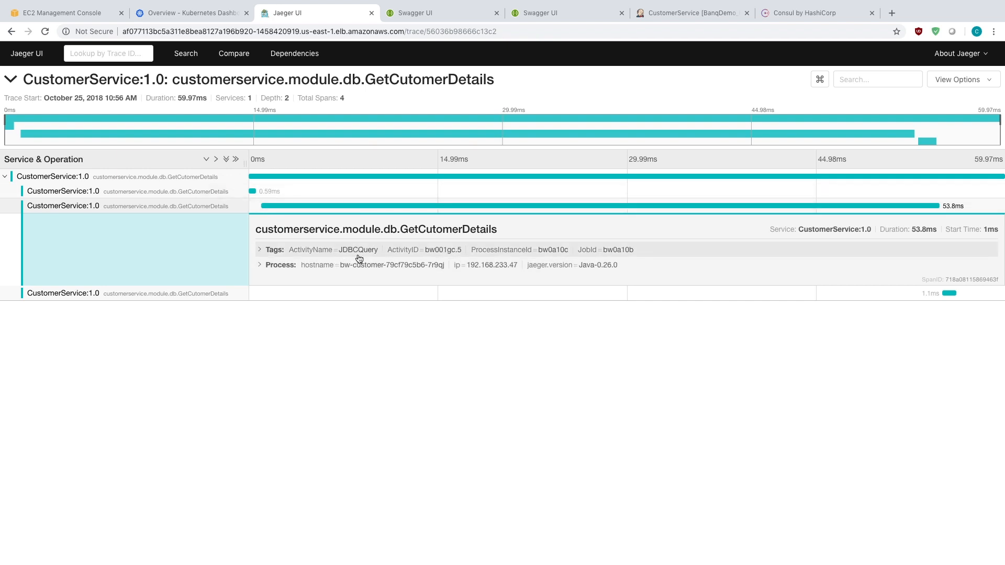
mouse_move(373, 261)
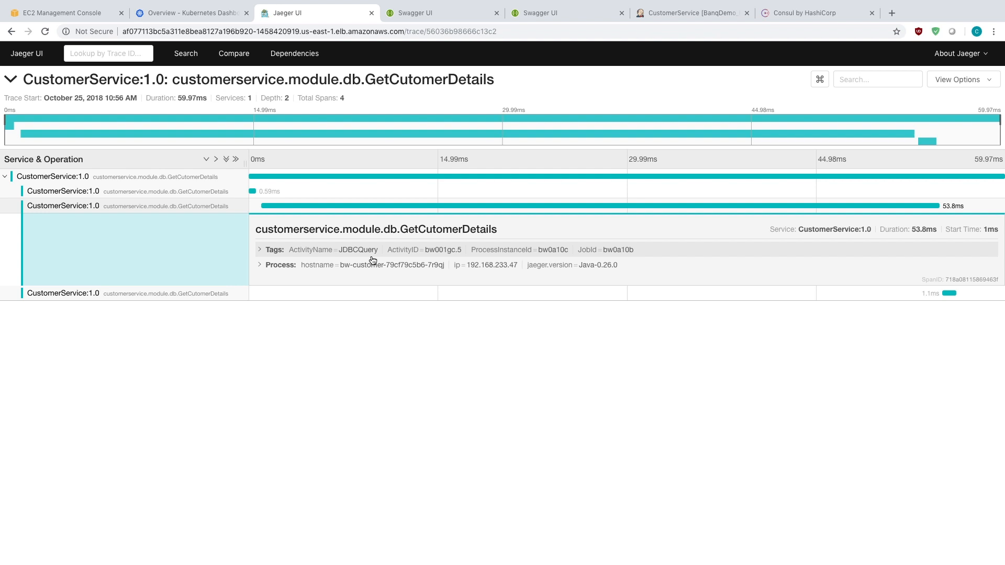
mouse_move(634, 253)
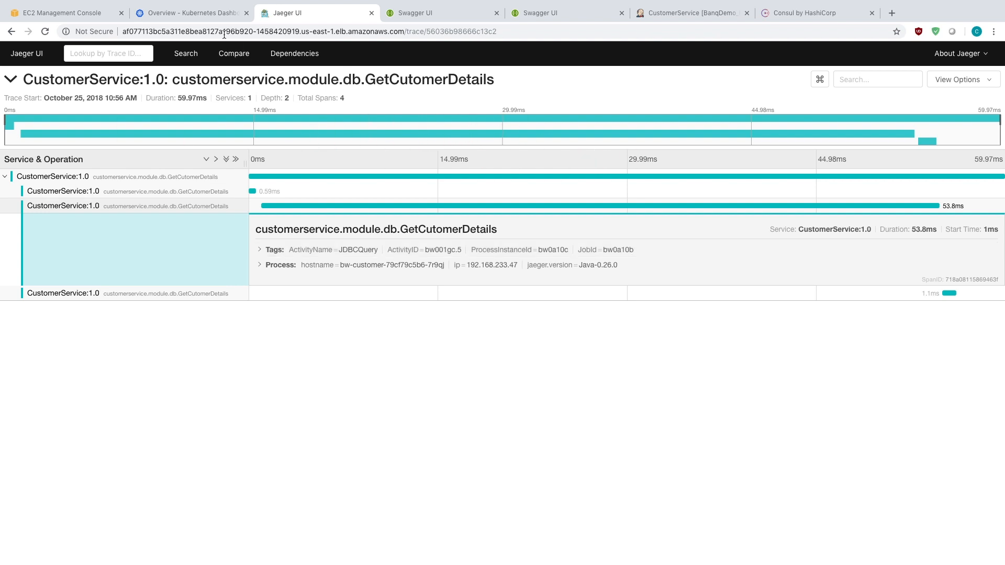
left_click(191, 12)
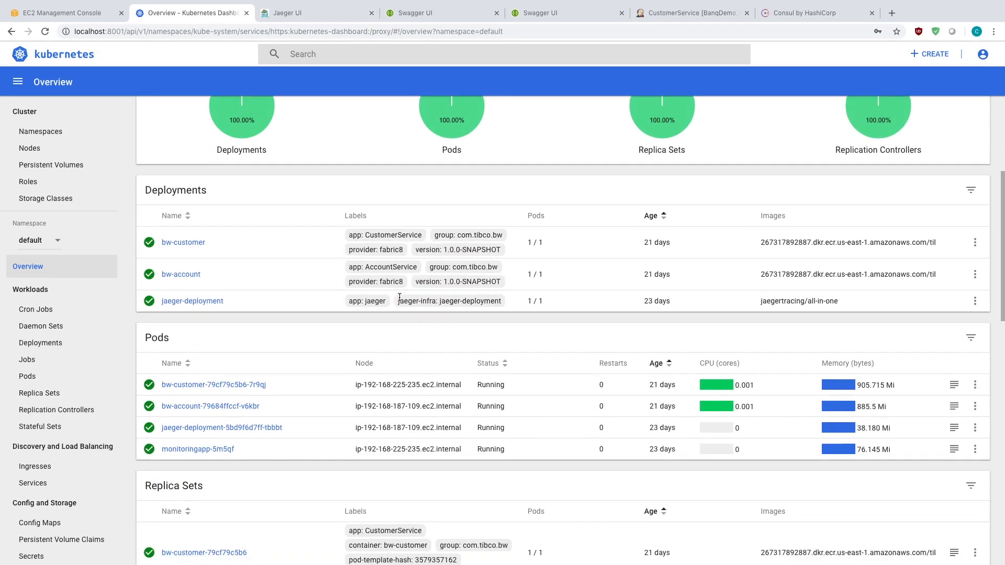
scroll("down", 3)
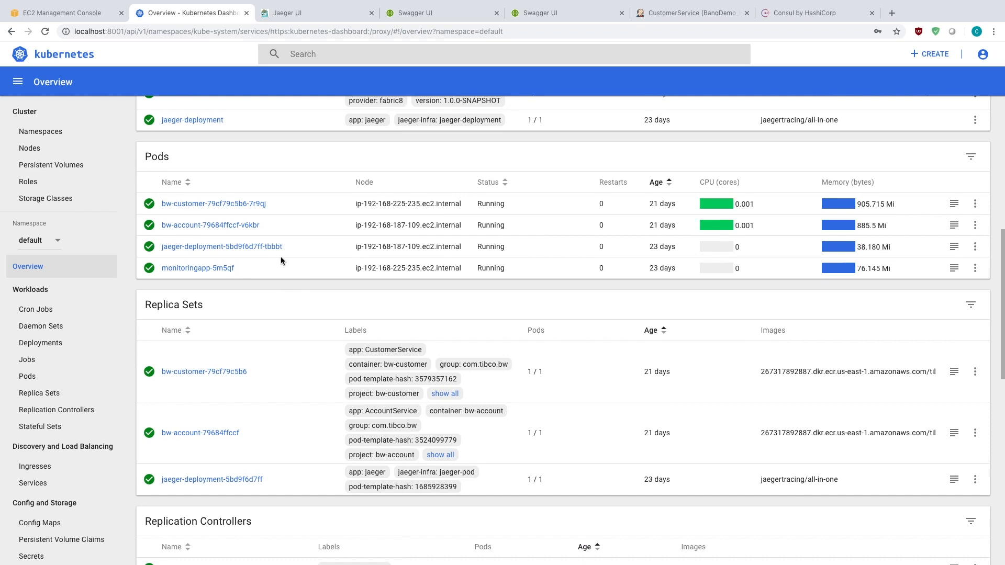
mouse_move(353, 222)
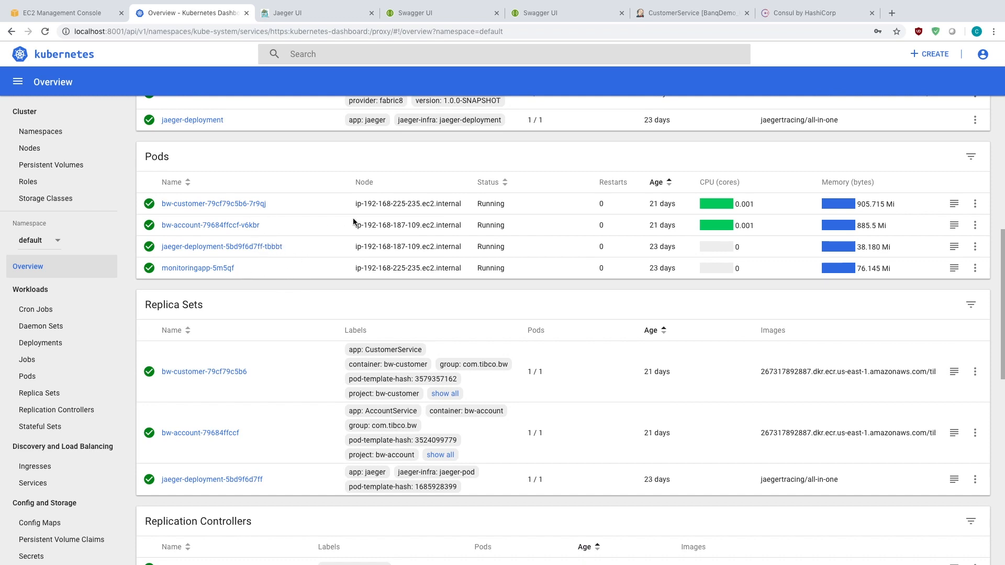
mouse_move(472, 187)
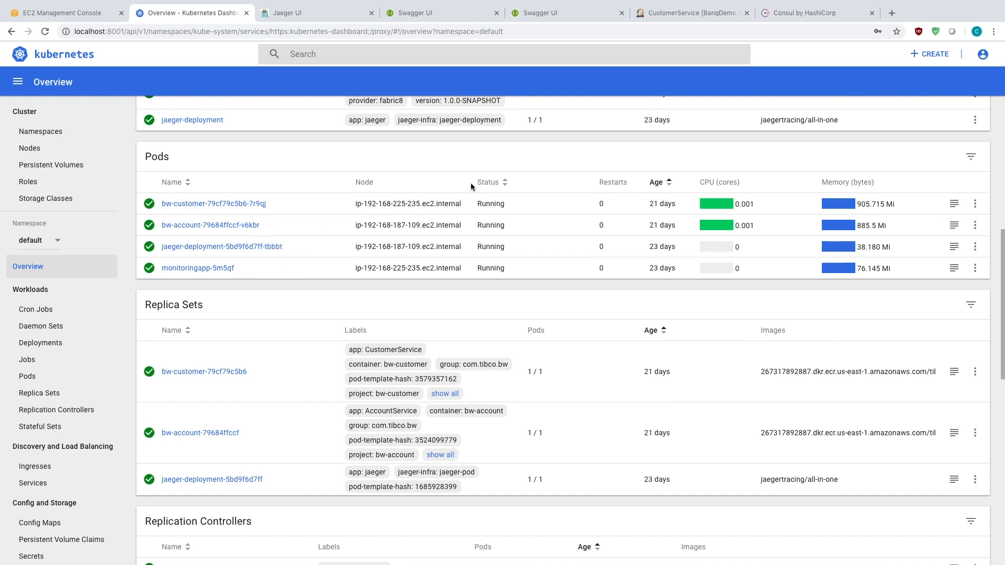
mouse_move(774, 58)
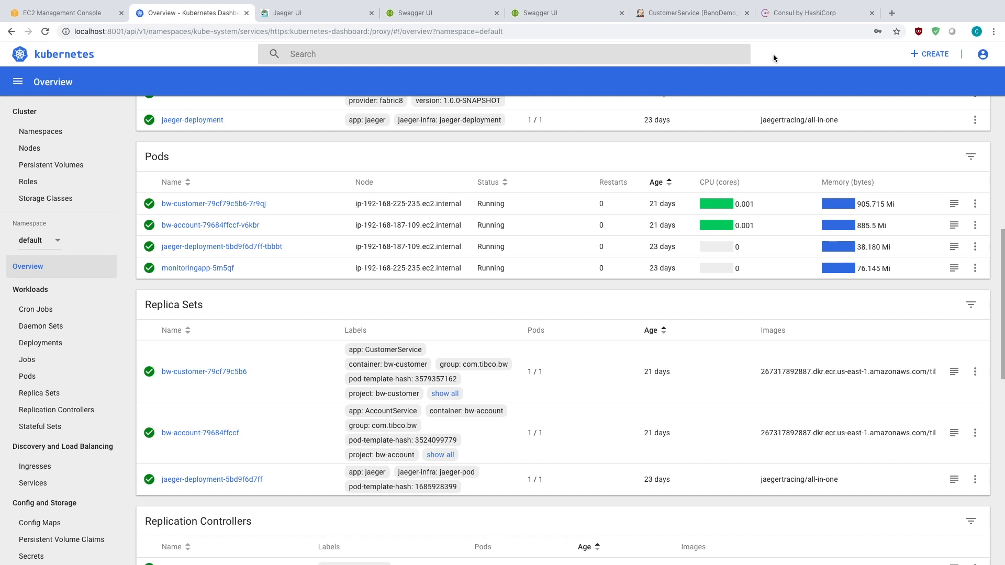
mouse_move(634, 187)
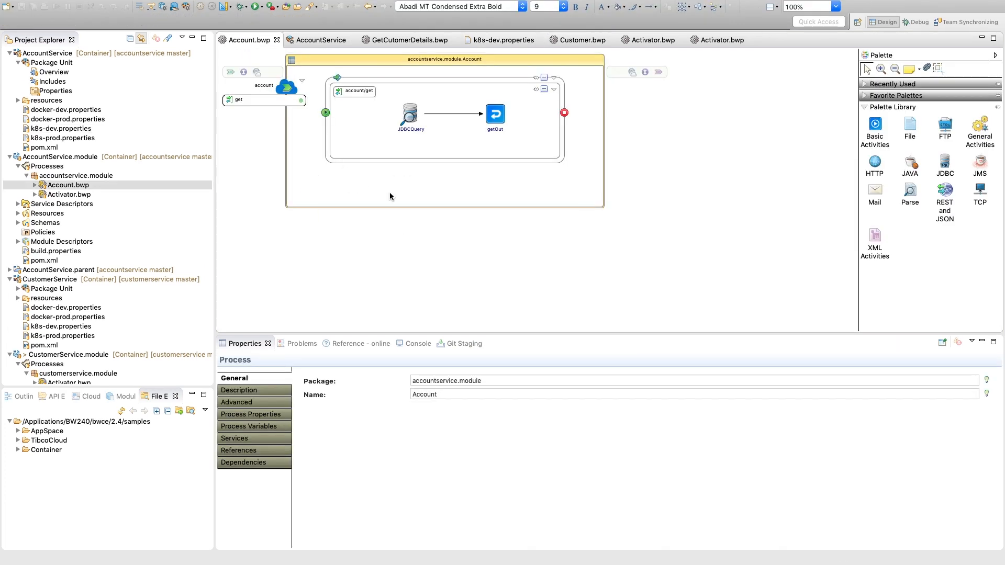
mouse_move(270, 235)
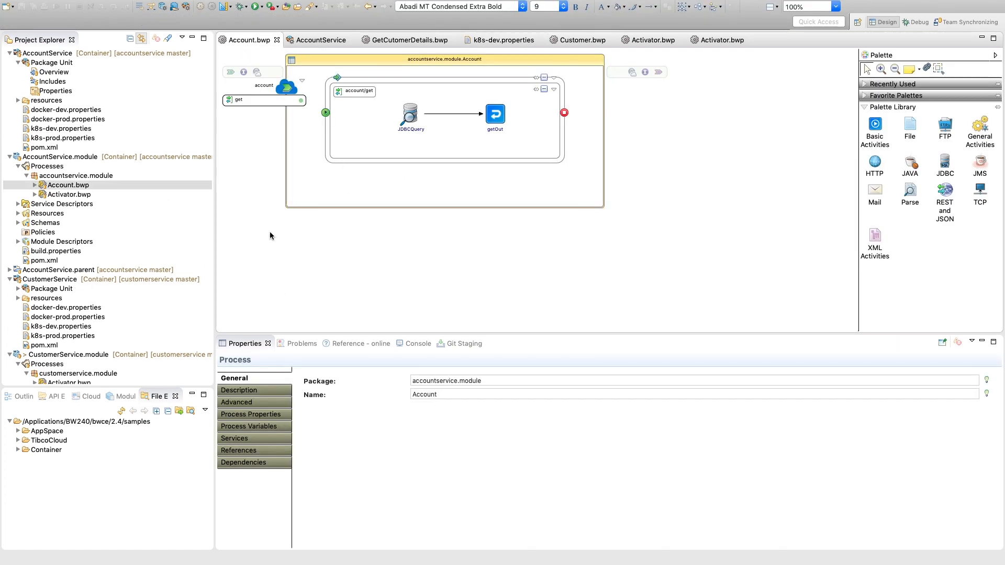
mouse_move(265, 229)
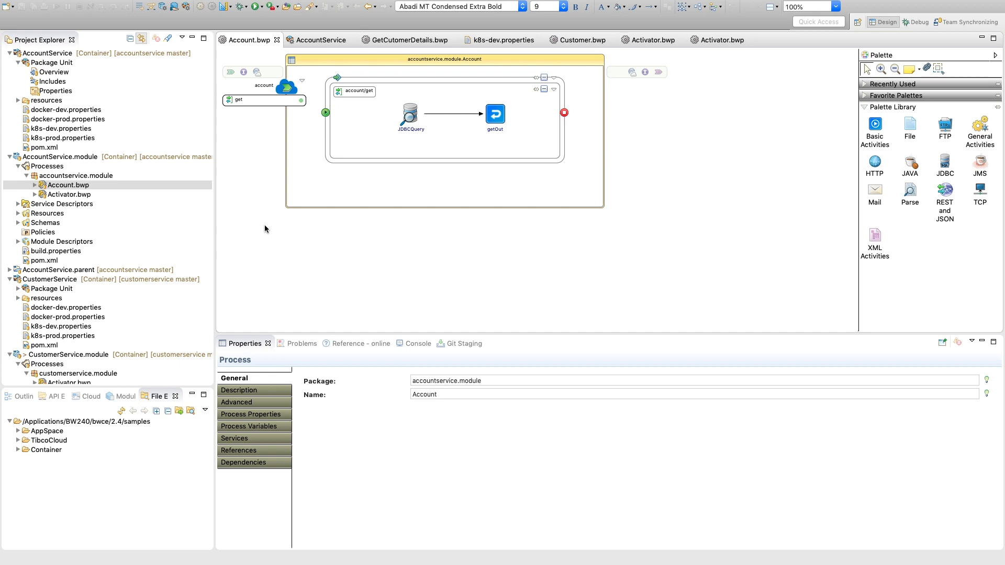